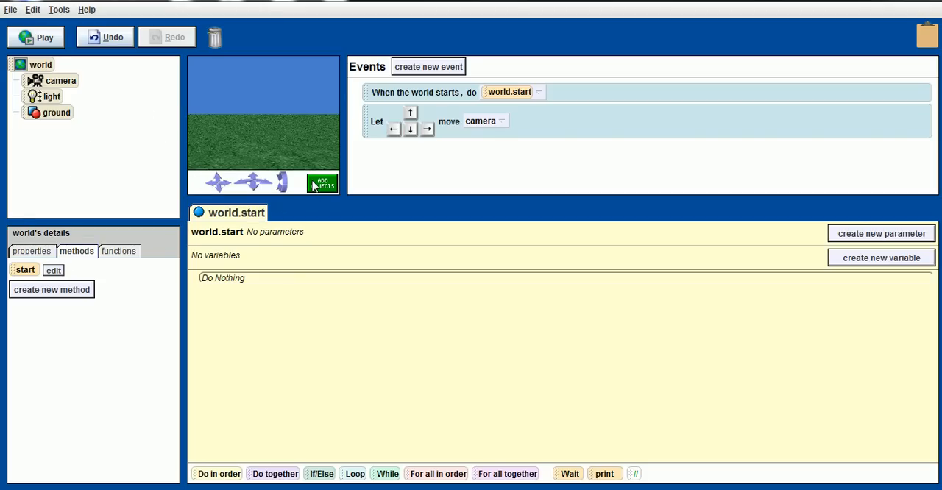
Add a NativeAmerican character from the Old West gallery to the world
click(322, 183)
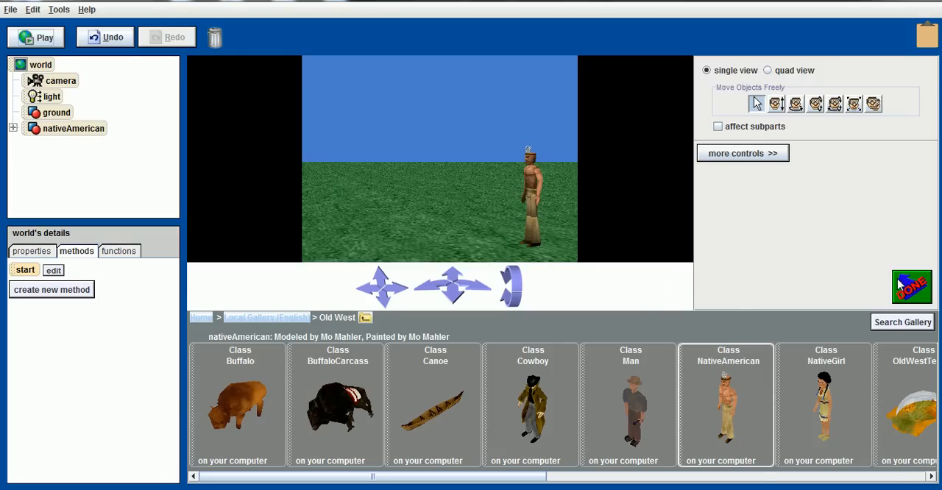
click(912, 287)
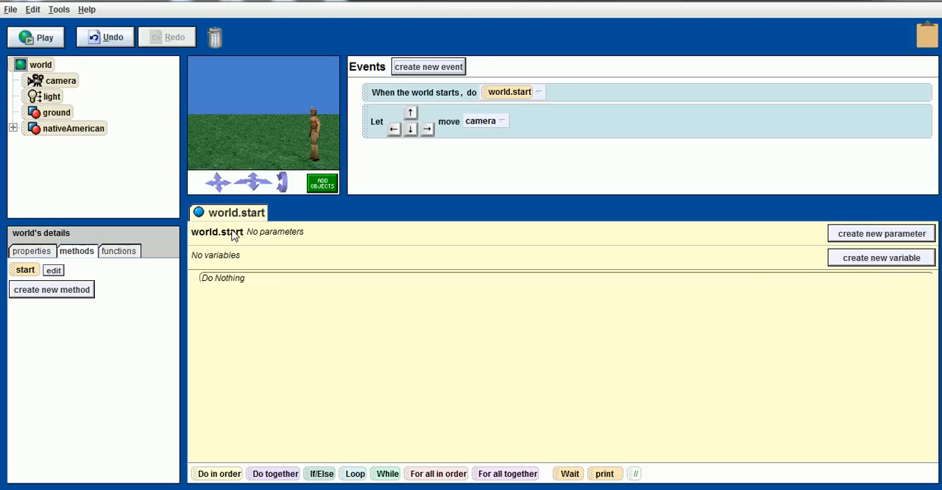
mouse_move(304, 151)
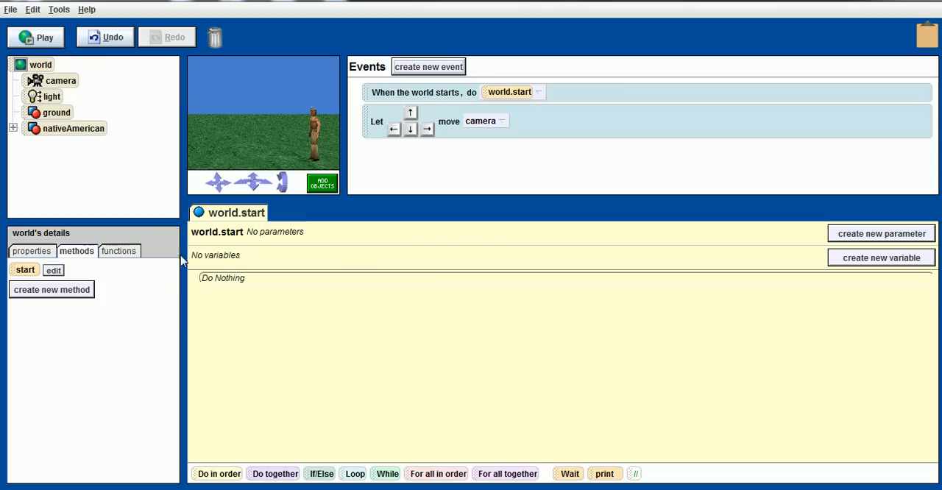
Create a new empty world method named walk
click(51, 290)
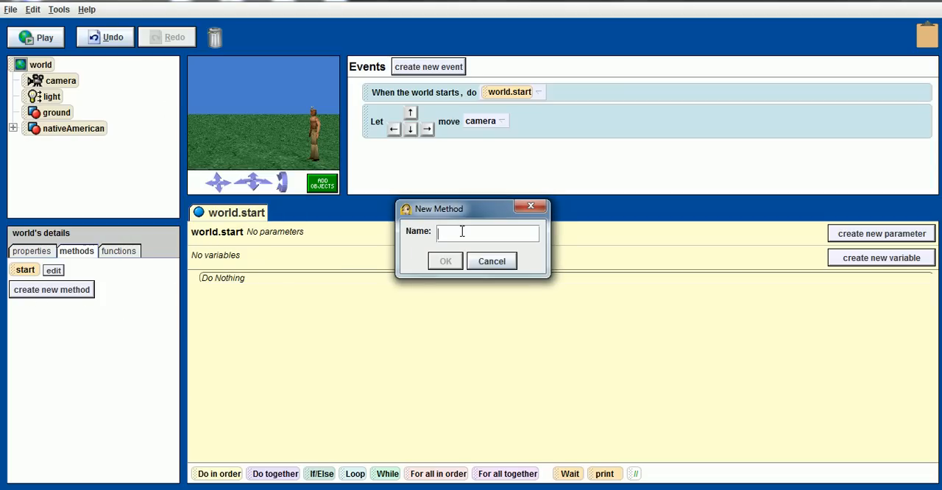
text(w)
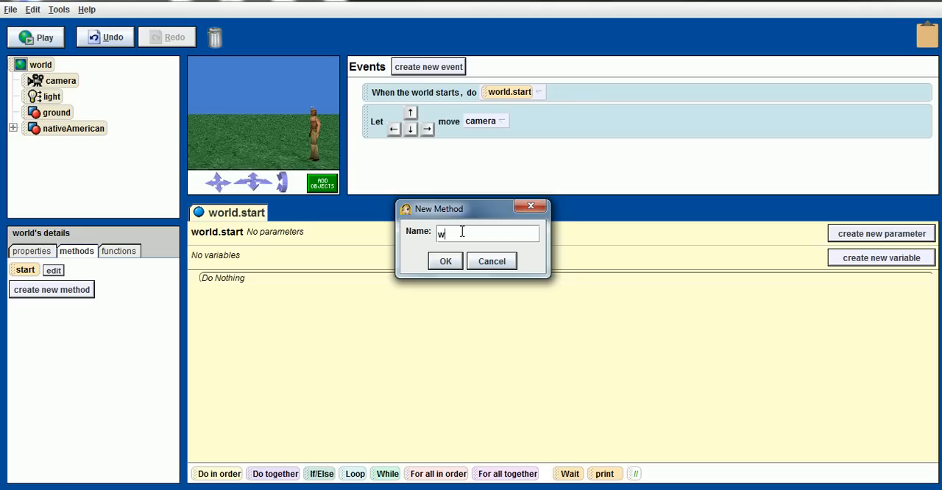
click(445, 262)
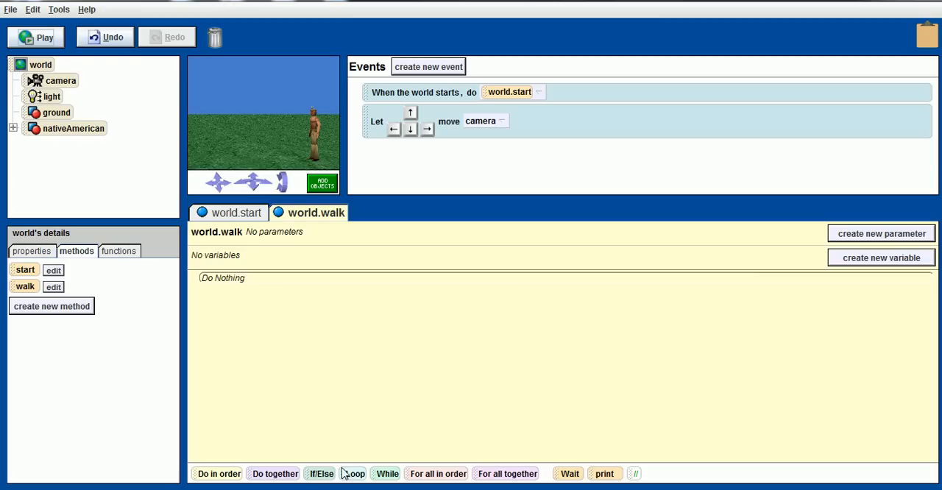
mouse_move(346, 475)
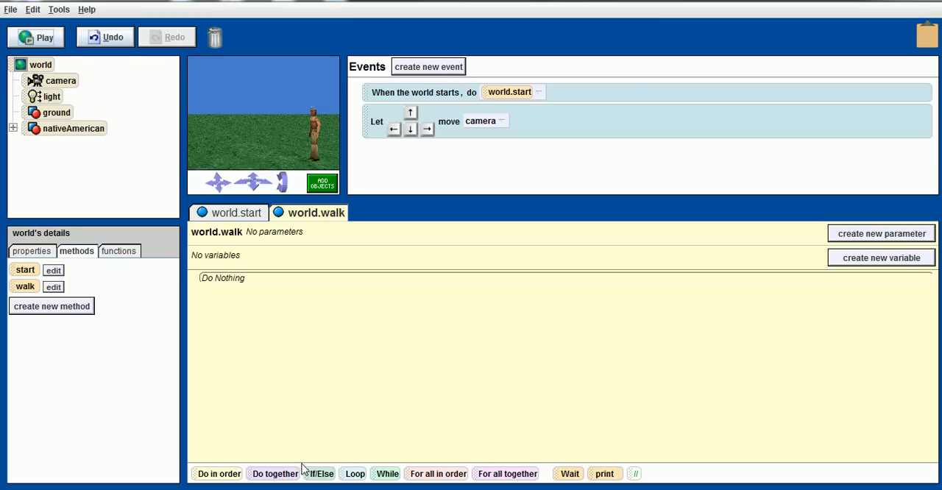
mouse_move(91, 345)
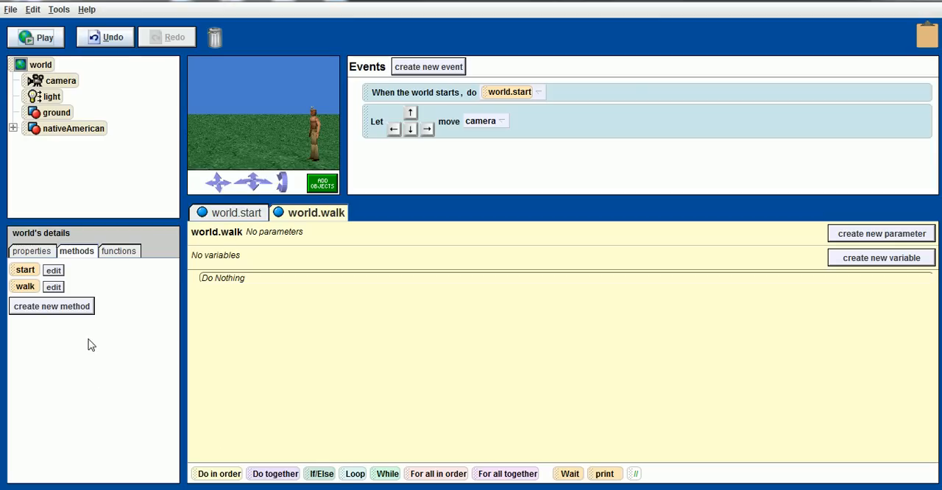
Create a second world method named step, then return to the walk editor
click(51, 306)
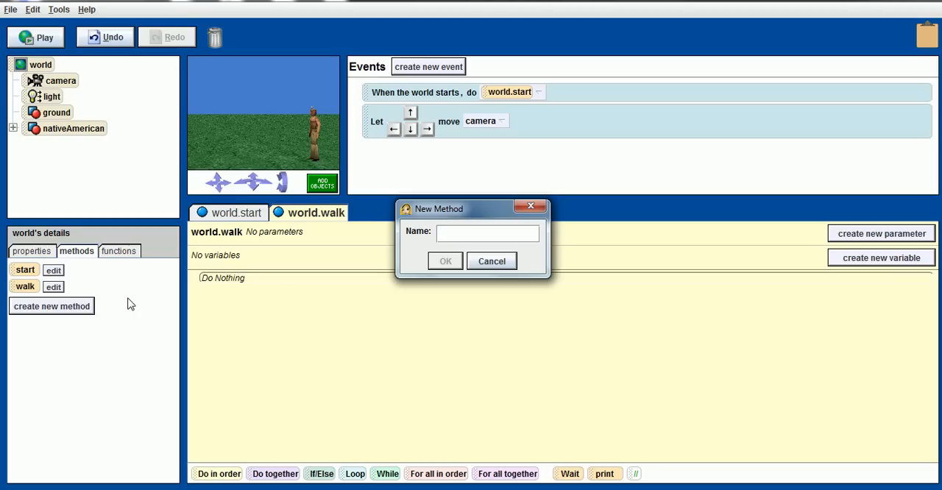
text(step)
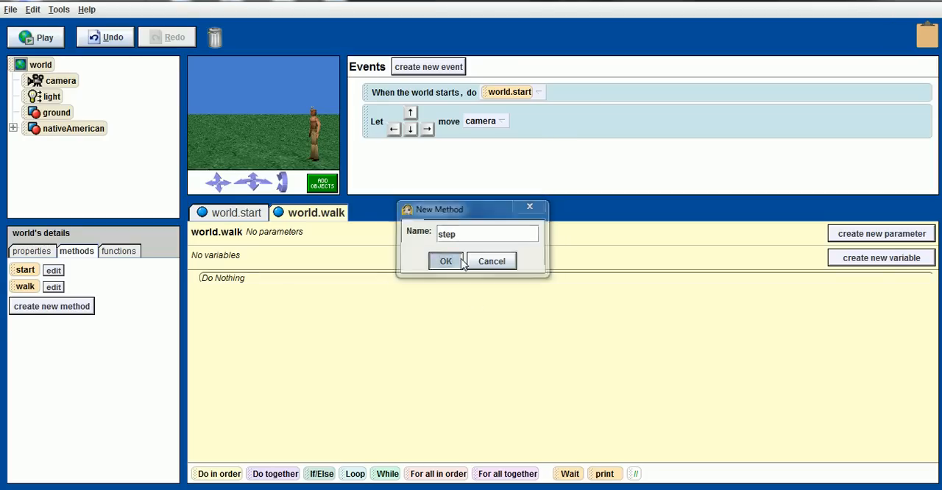
click(446, 261)
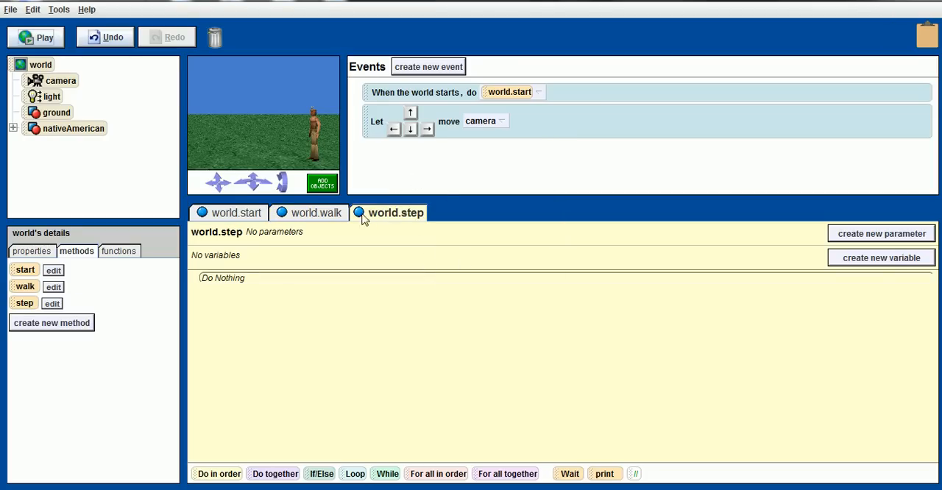
click(316, 213)
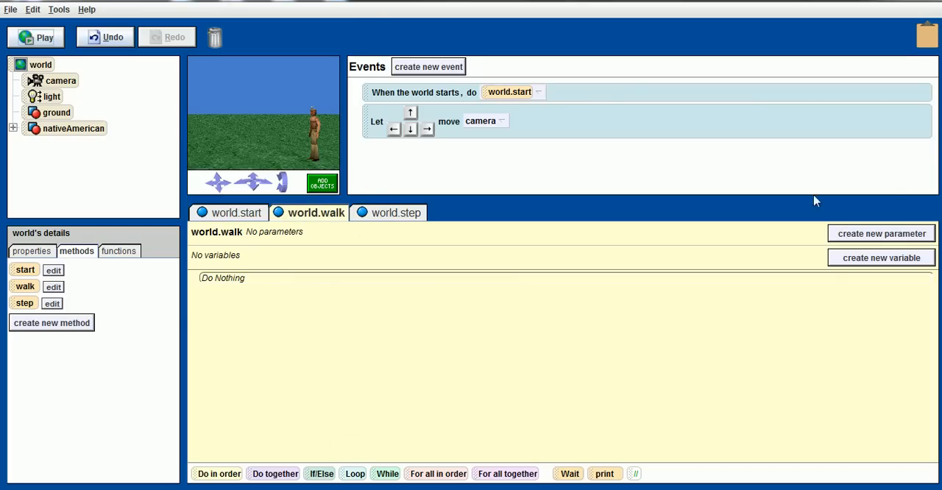
Add an object parameter named body to the walk method
click(881, 233)
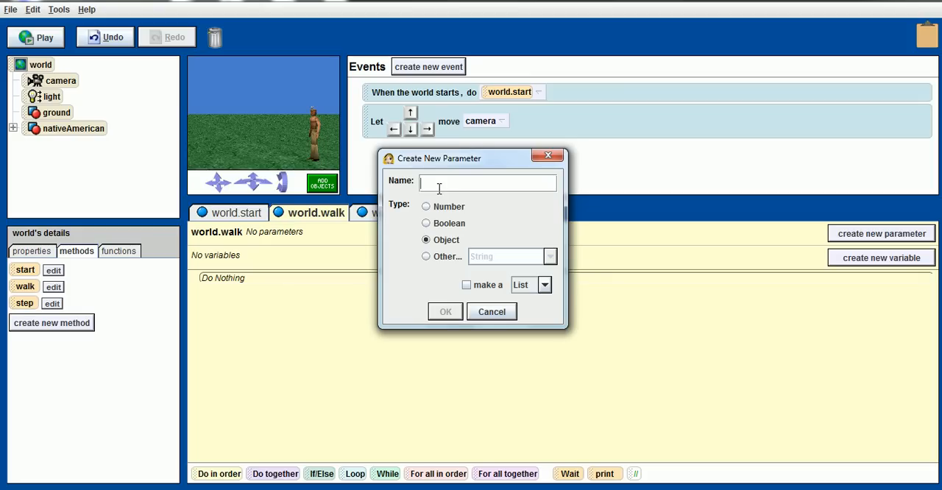
text(body)
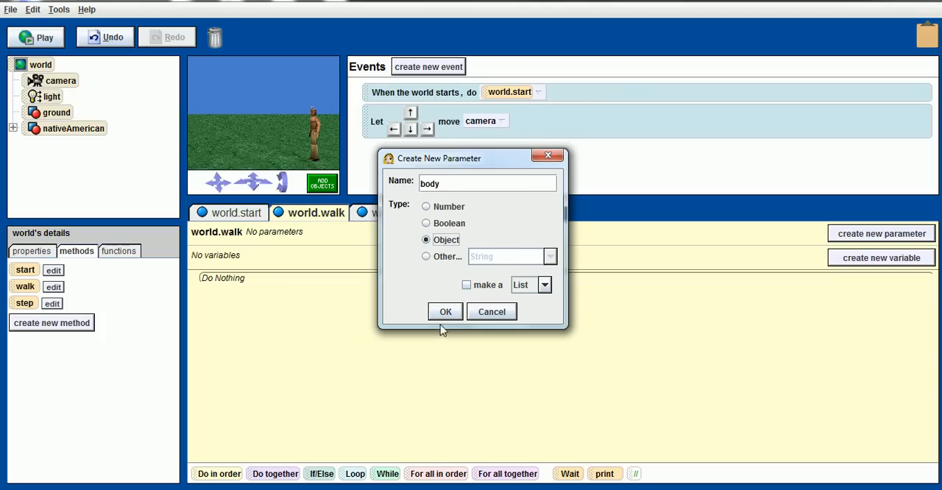
click(444, 311)
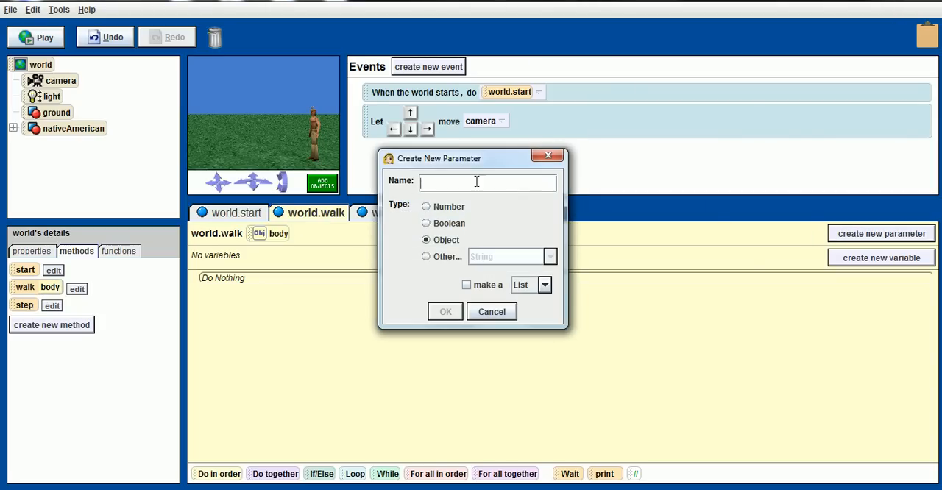
mouse_move(471, 149)
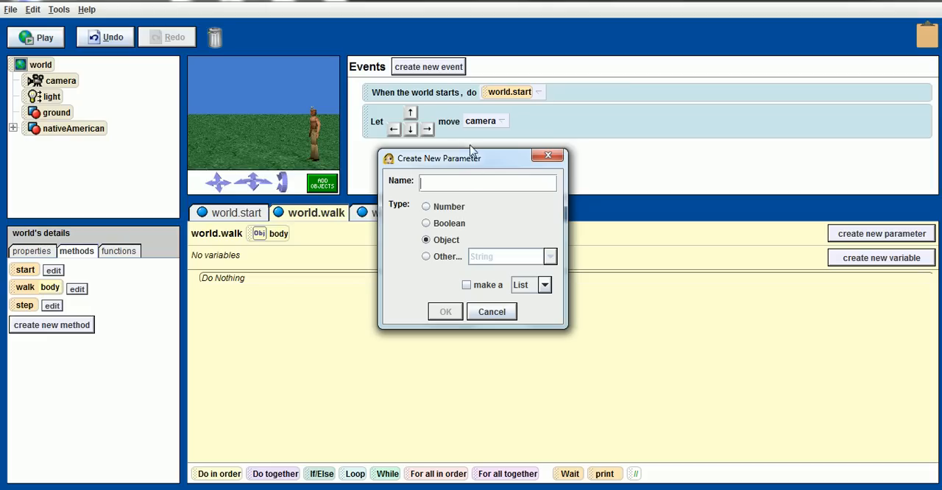
Add object parameters right_leg and left_leg, then begin a Number parameter named steps
text(n)
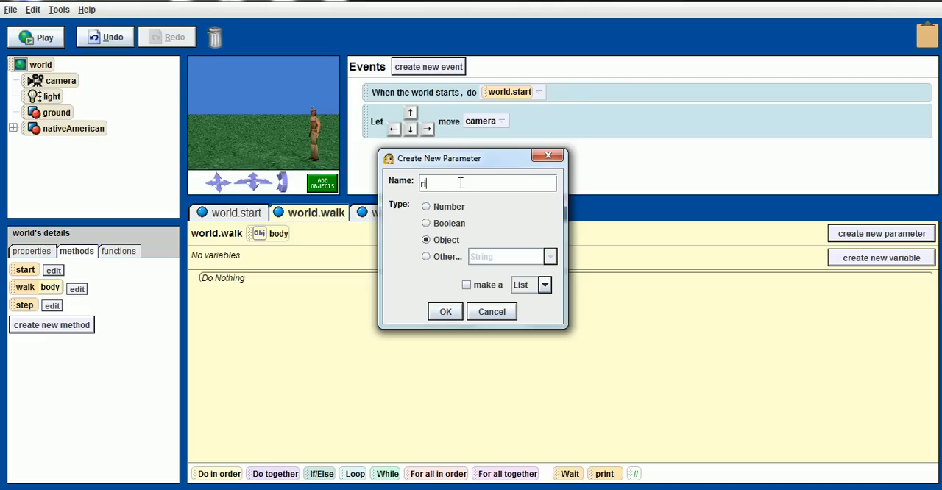
text(ight_leg)
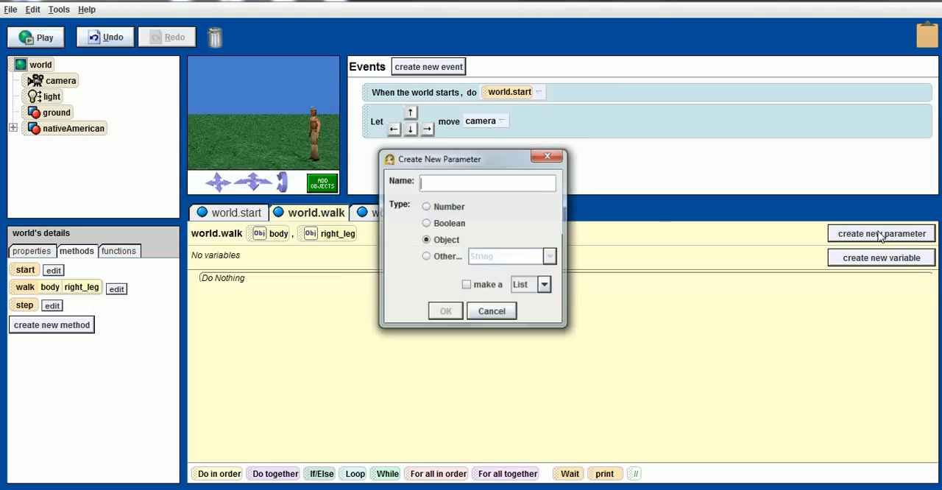
text(left_leg)
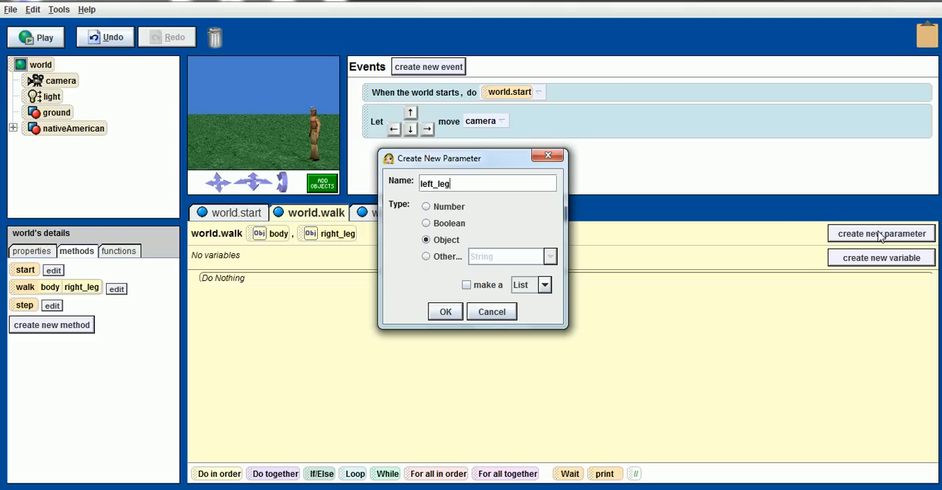
click(445, 311)
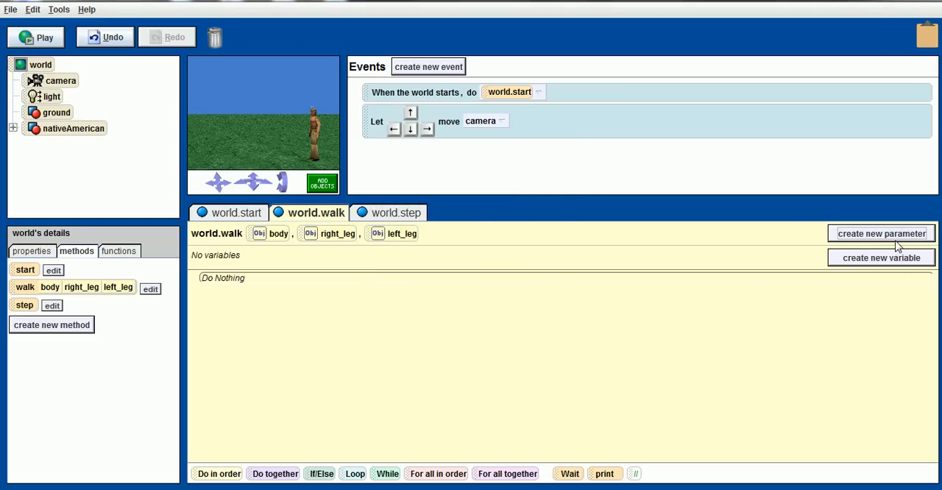
click(881, 234)
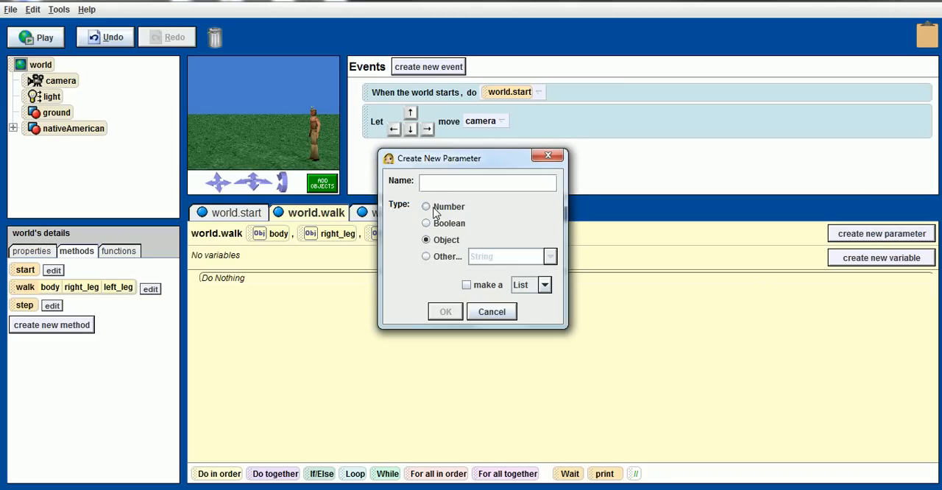
text(steps)
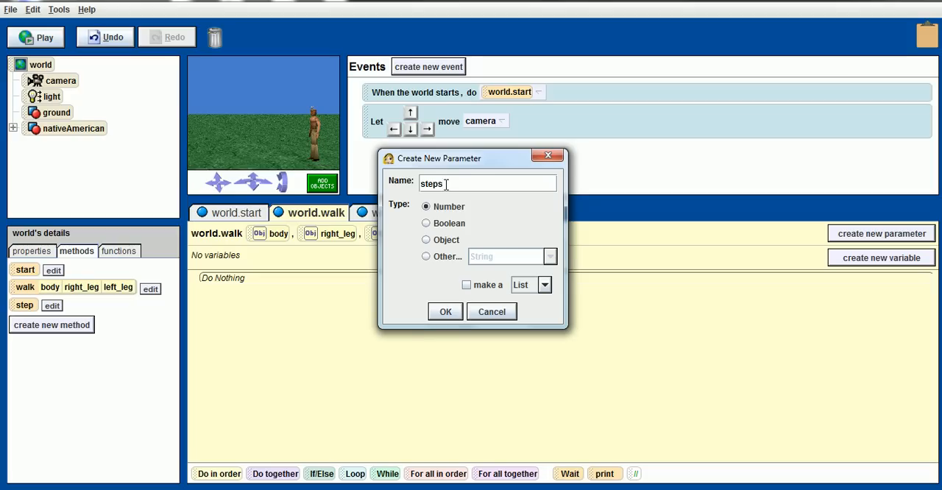
Confirm the Number parameter steps on the walk method
click(445, 312)
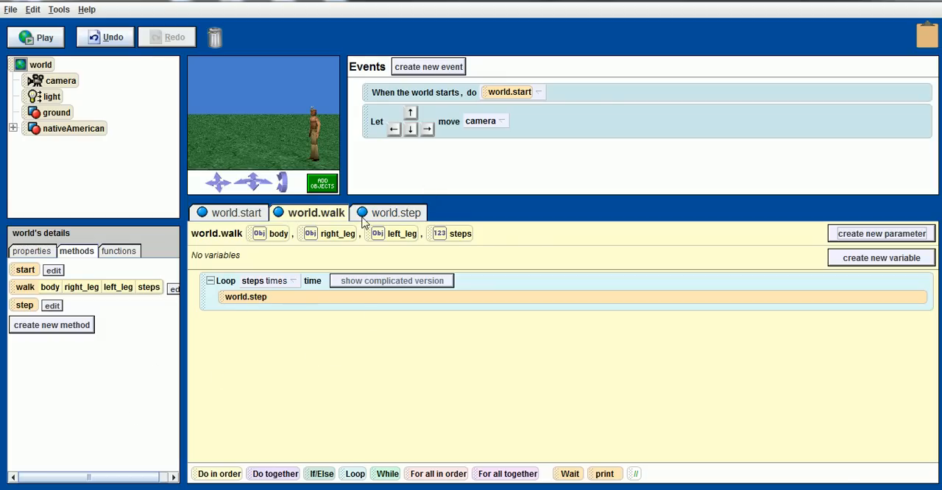
Give world.step object parameters body, right_leg and left_leg
click(396, 212)
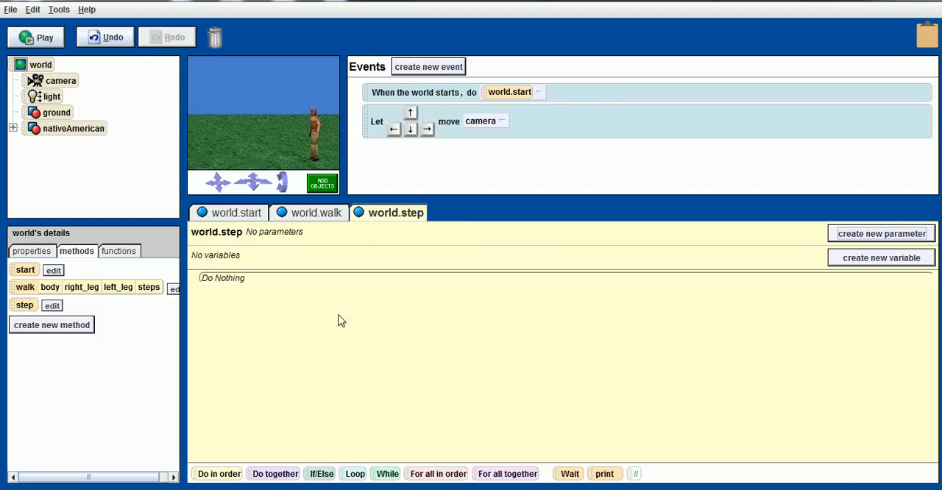
mouse_move(915, 208)
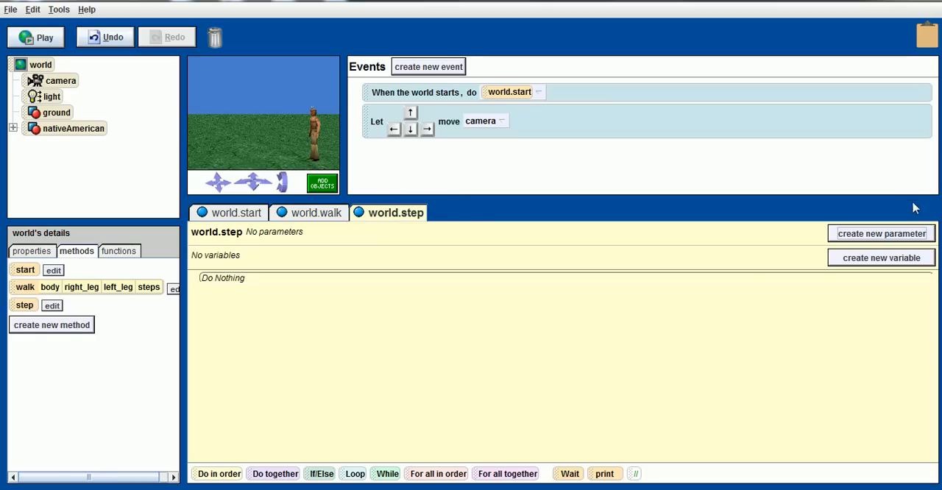
mouse_move(843, 241)
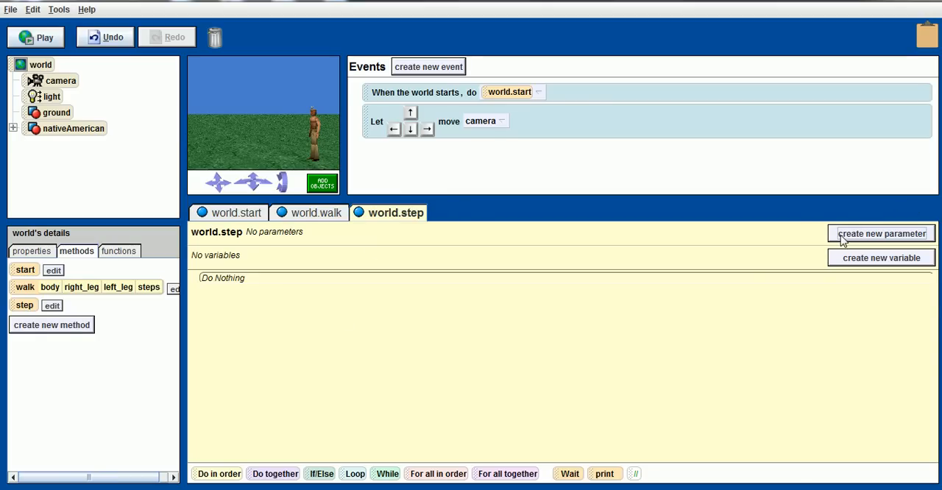
click(880, 233)
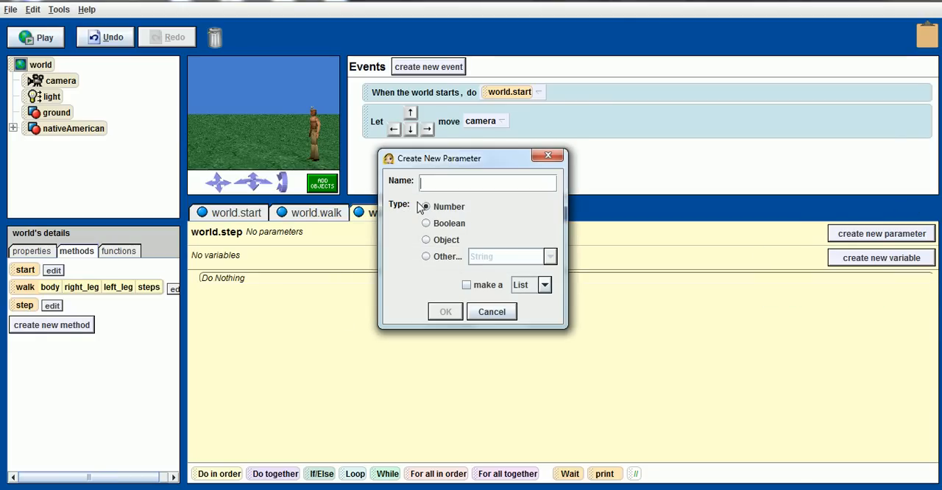
click(426, 240)
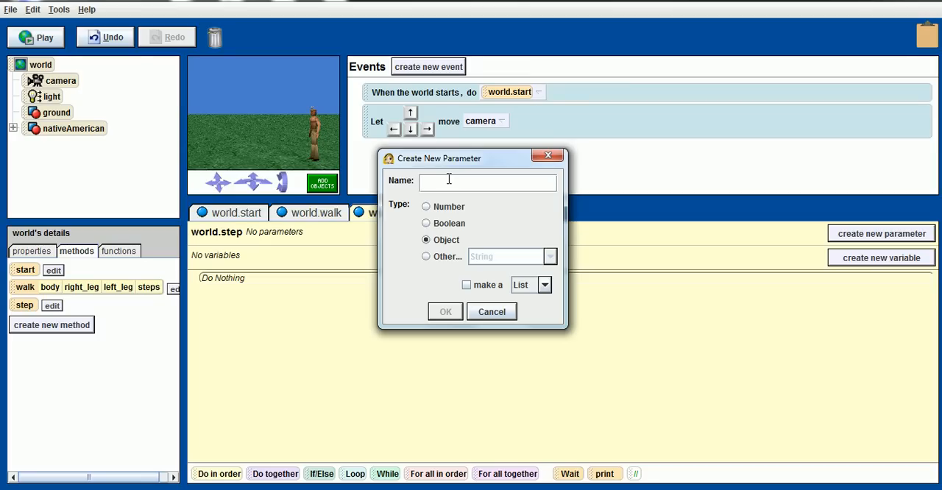
text(body)
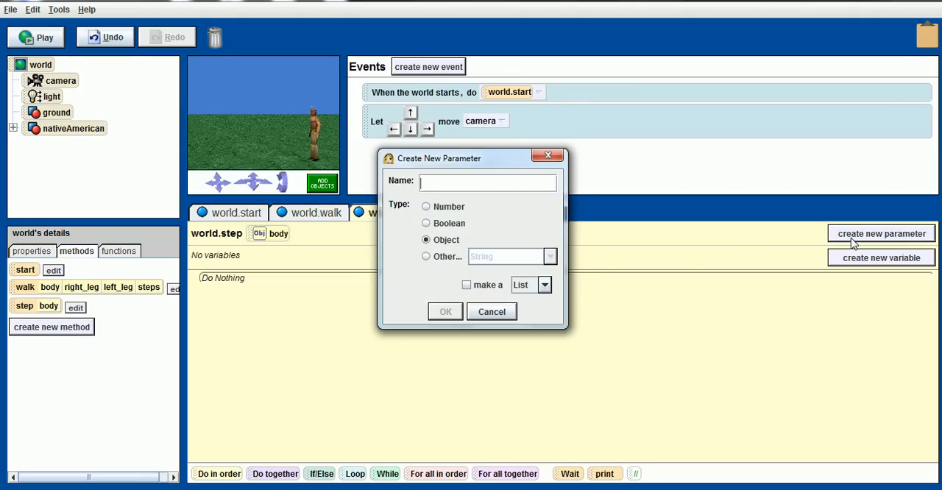
text(right_leg)
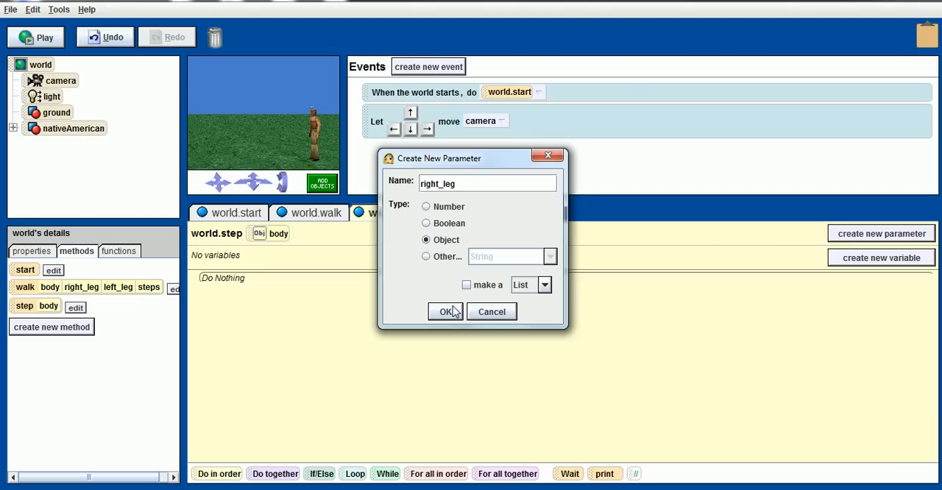
click(445, 312)
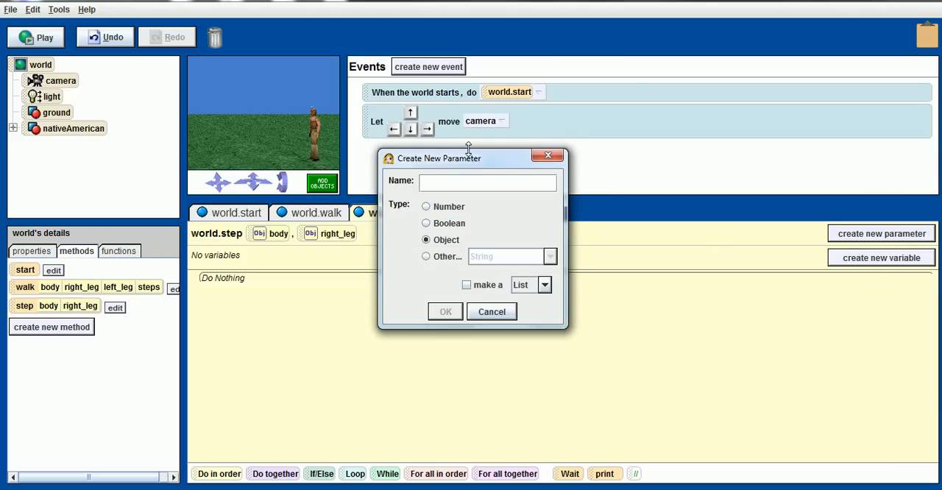
text(left_)
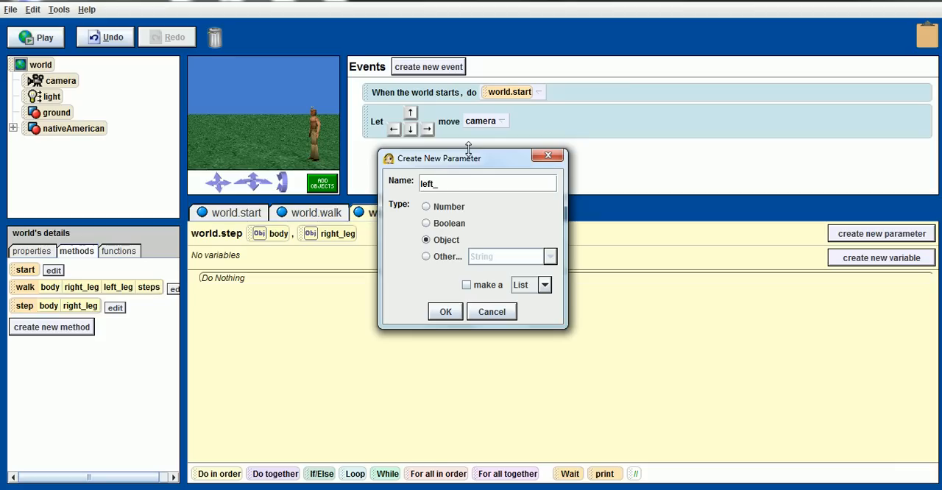
click(445, 311)
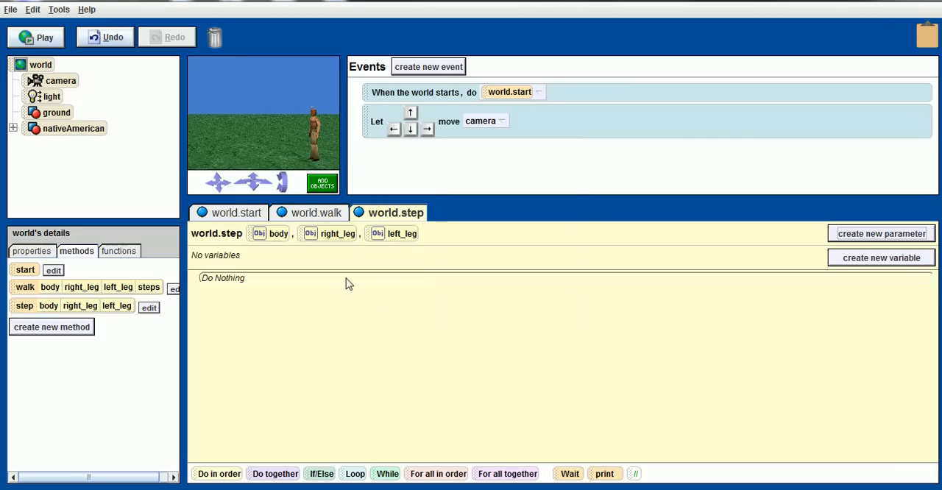
click(315, 212)
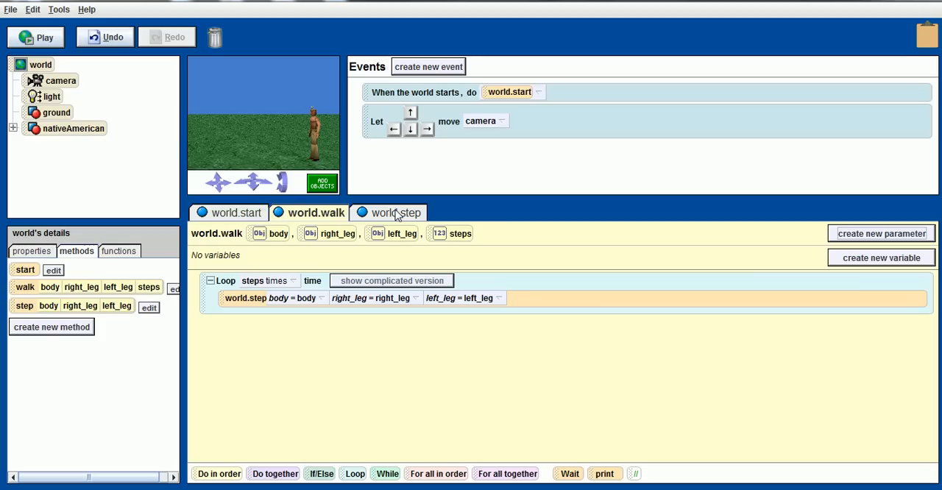
click(395, 212)
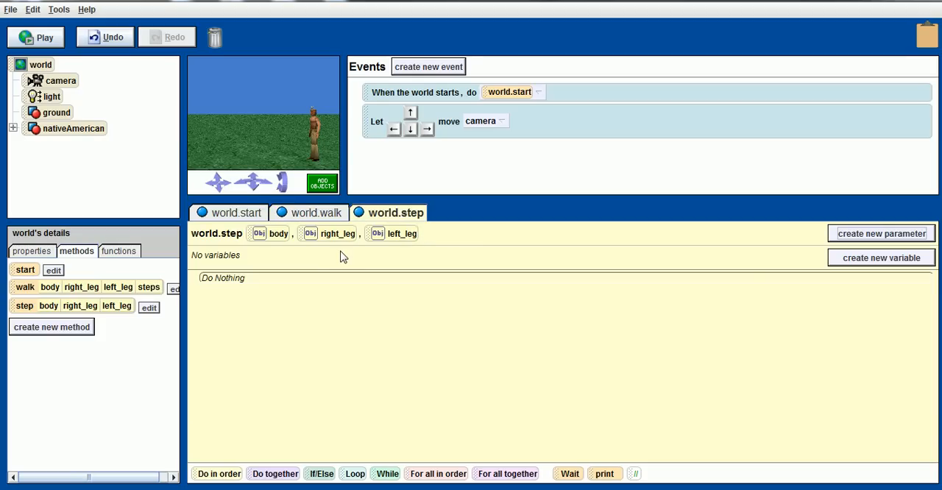
mouse_move(274, 262)
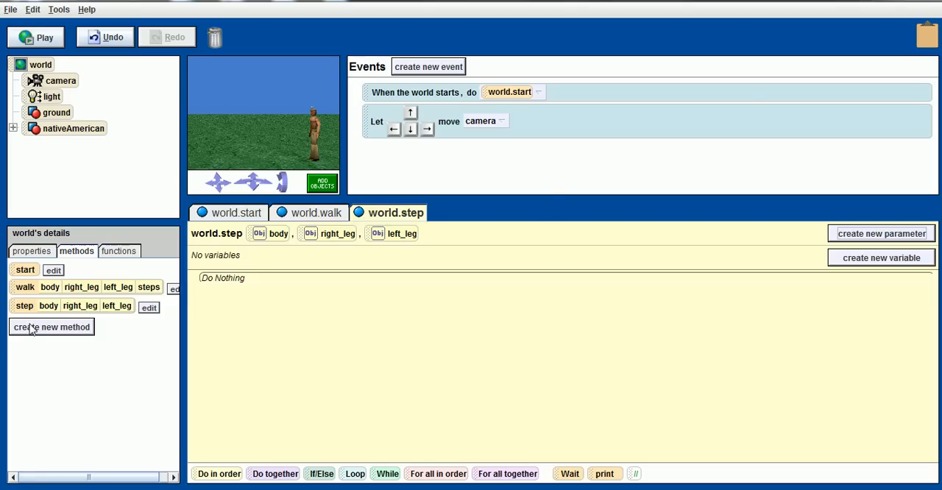
Create world method leg_forward with an object parameter named leg
click(52, 327)
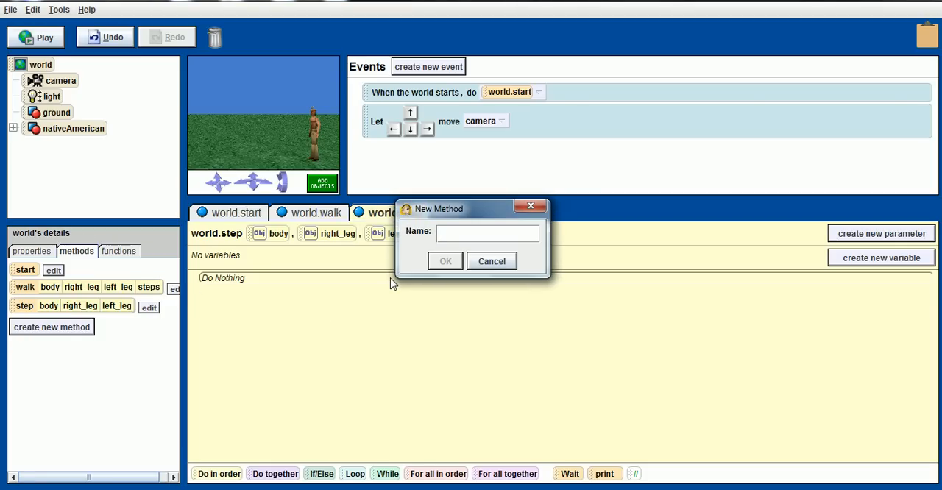
text(leg_)
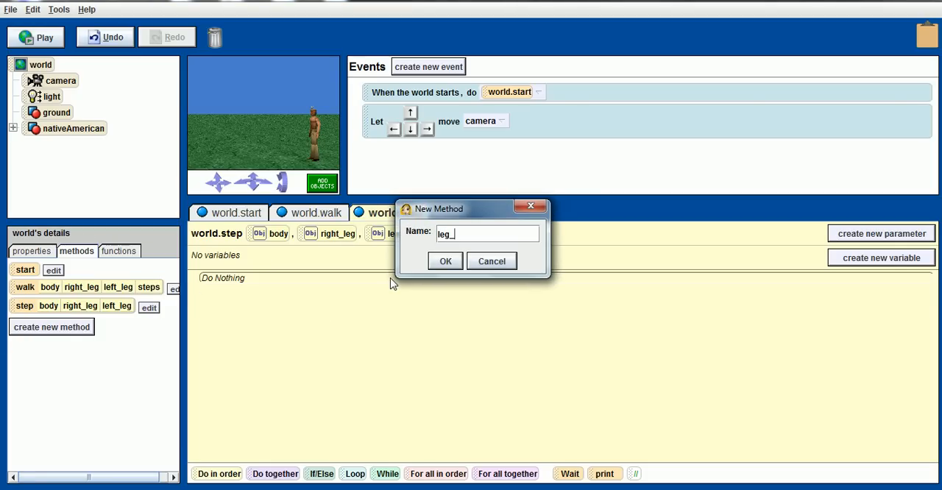
text(forward)
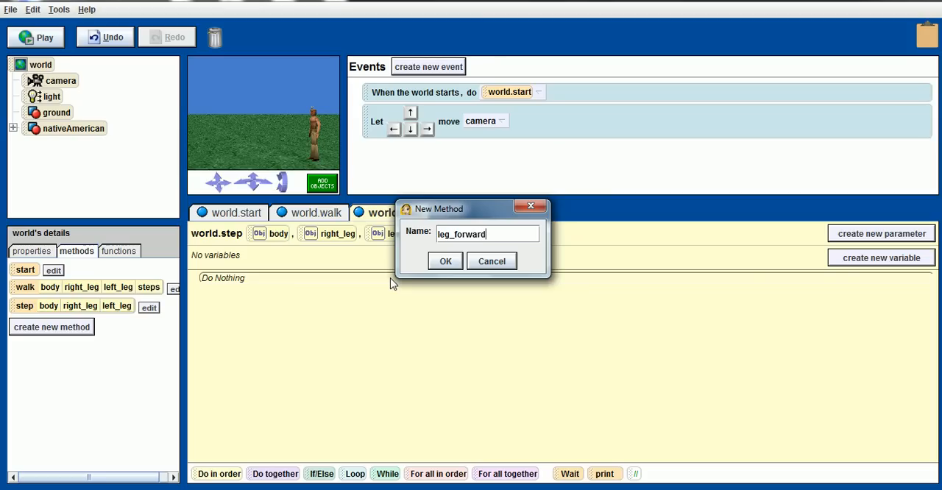
click(444, 262)
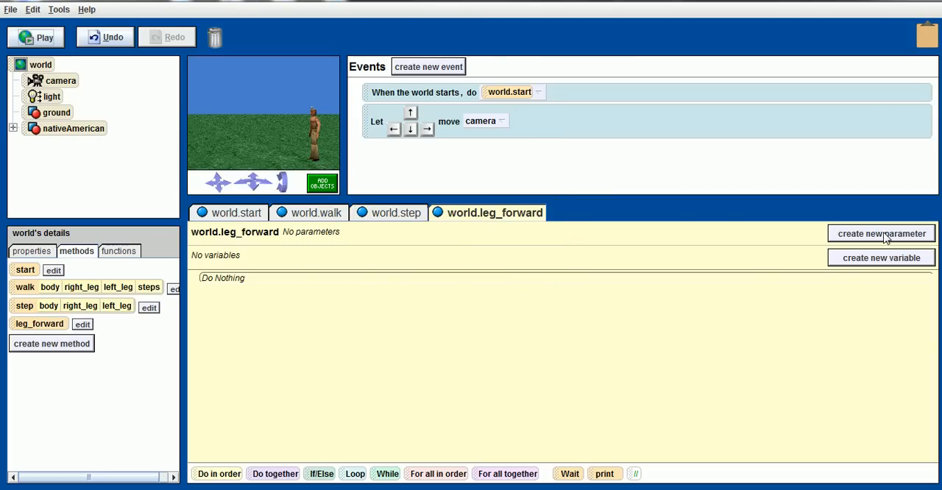
click(882, 233)
text(leg)
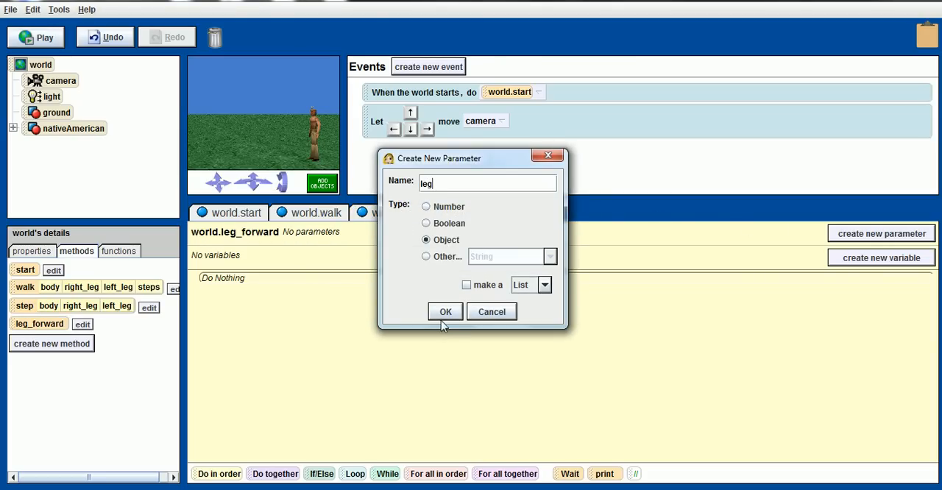
click(444, 311)
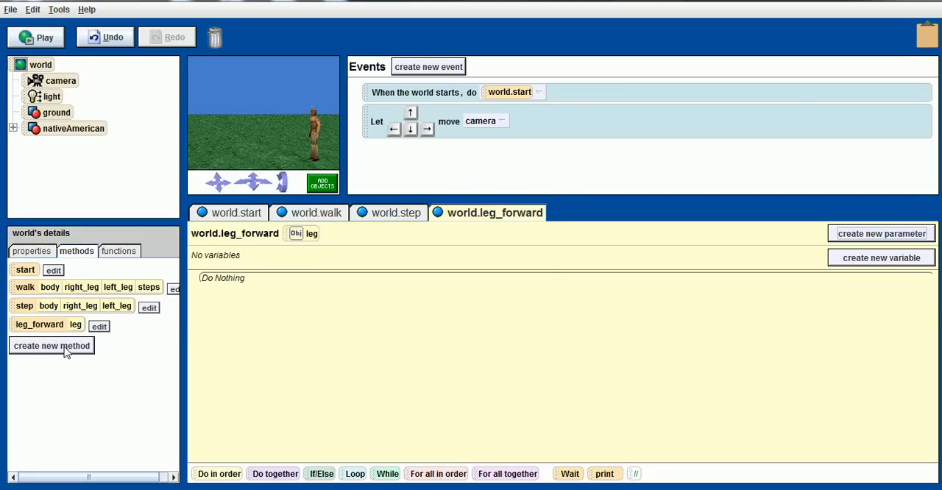
Create world method leg_backward with an object parameter named leg
click(51, 346)
text(leg_backward)
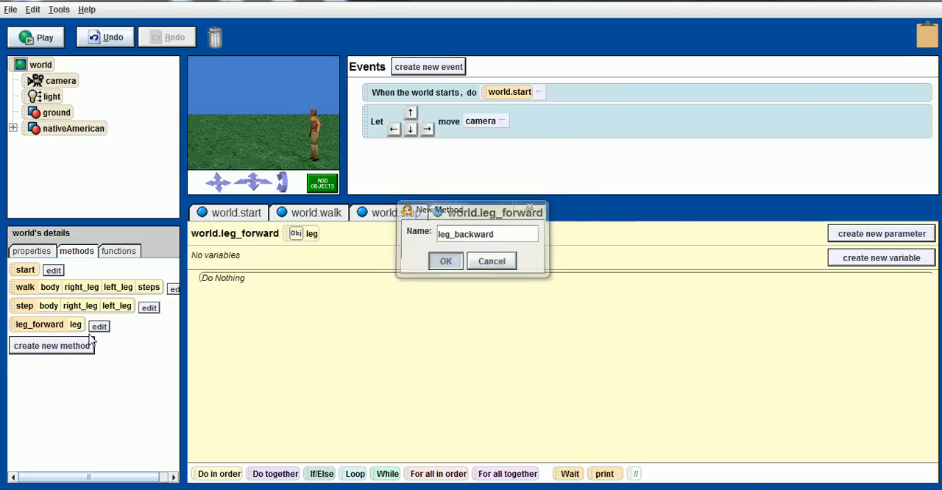
click(445, 260)
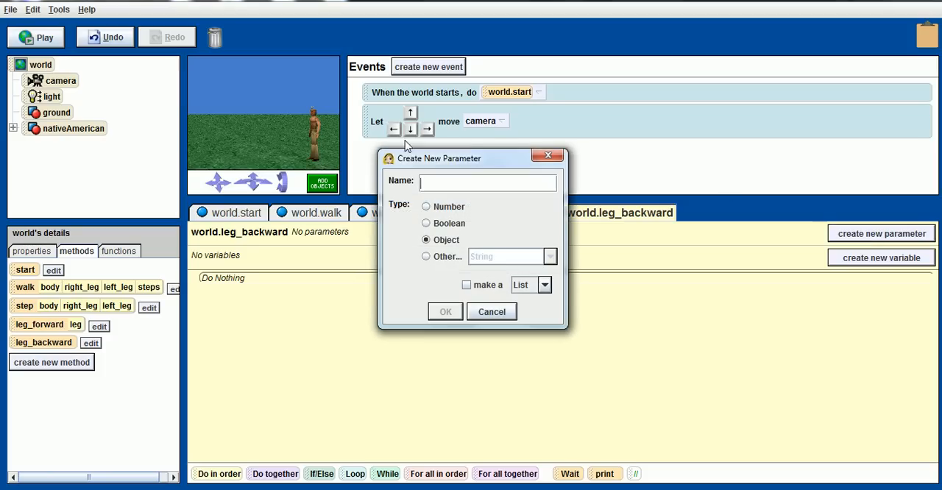
text(leg)
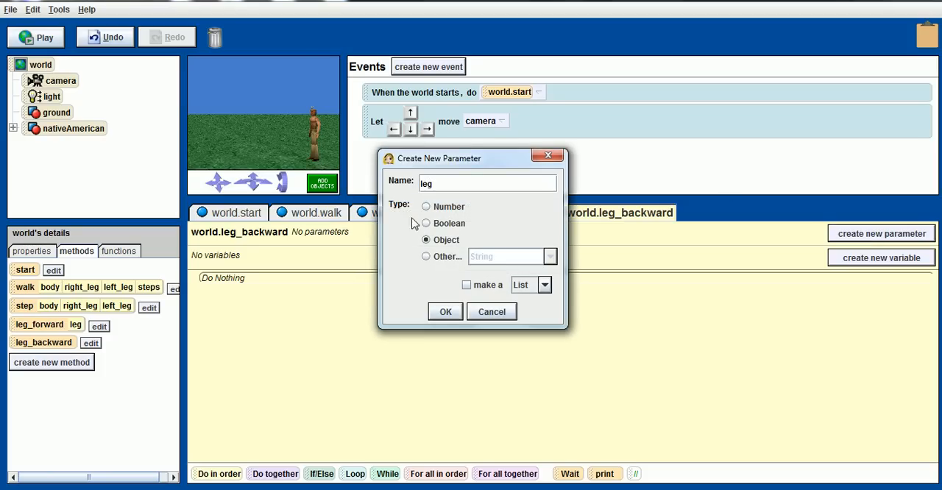
click(445, 312)
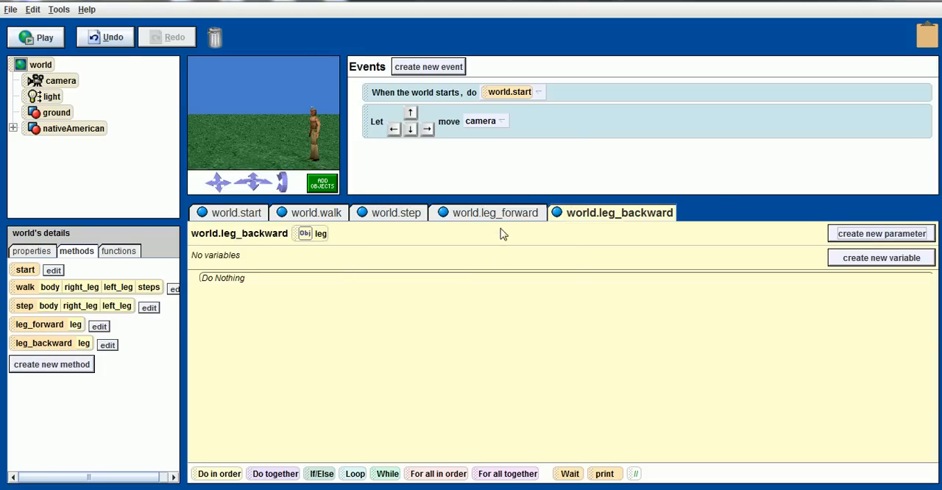
Make leg_forward turn leg backward 0.05 revolutions over 0.2 seconds
click(488, 213)
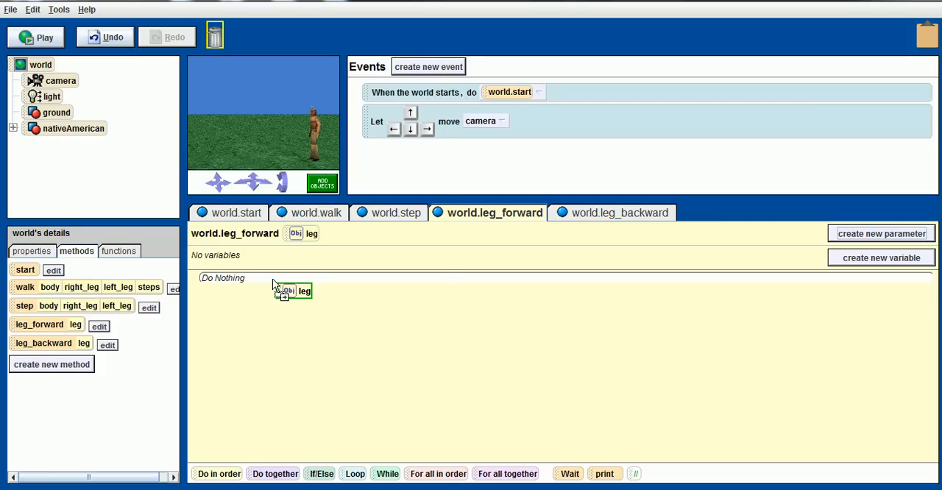
click(305, 291)
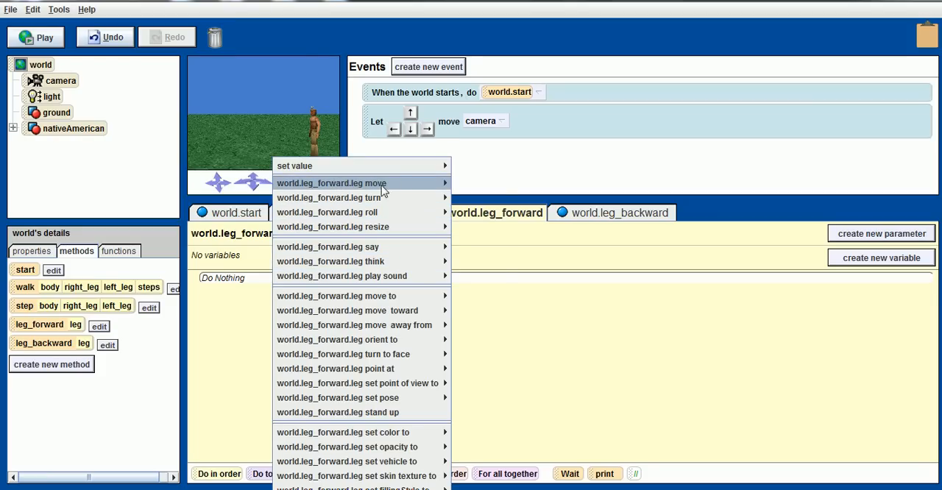
mouse_move(361, 182)
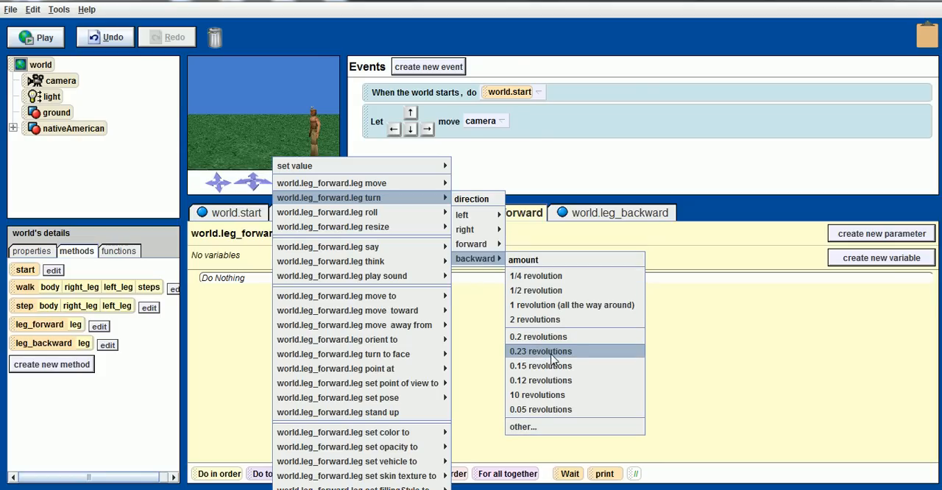
mouse_move(540, 409)
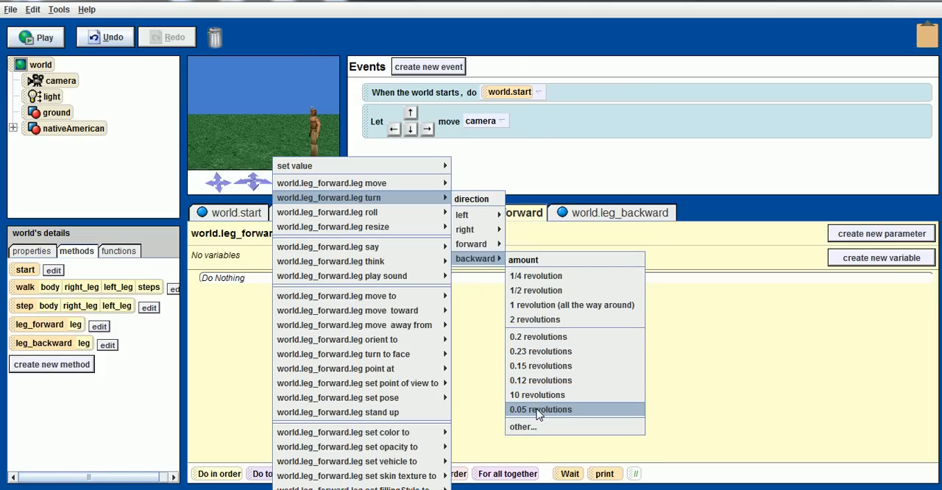
click(540, 410)
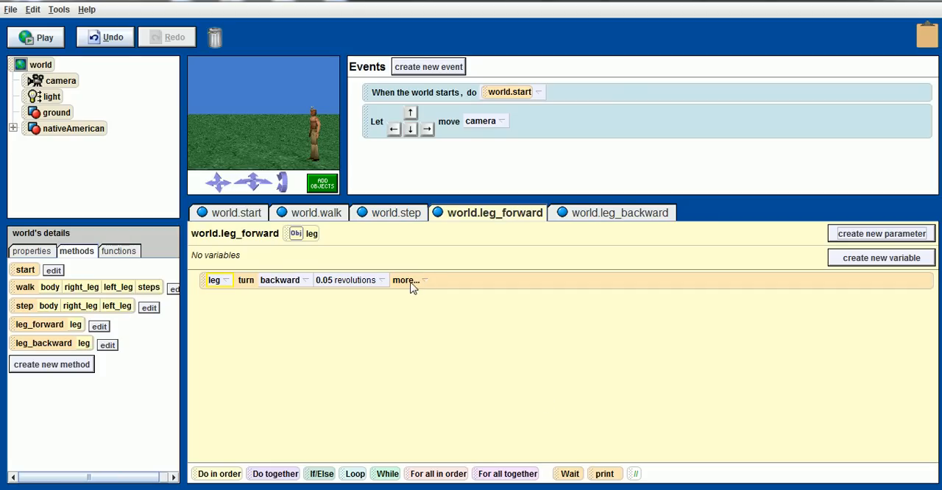
mouse_move(288, 293)
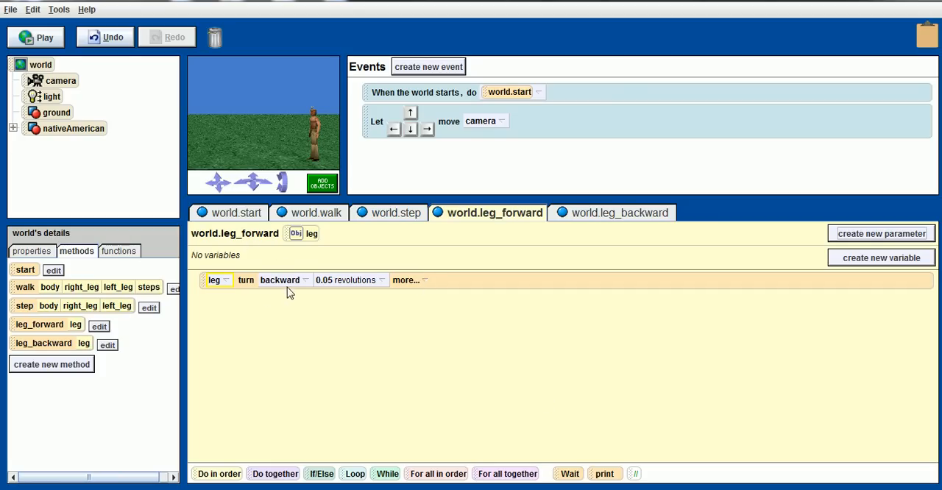
mouse_move(418, 296)
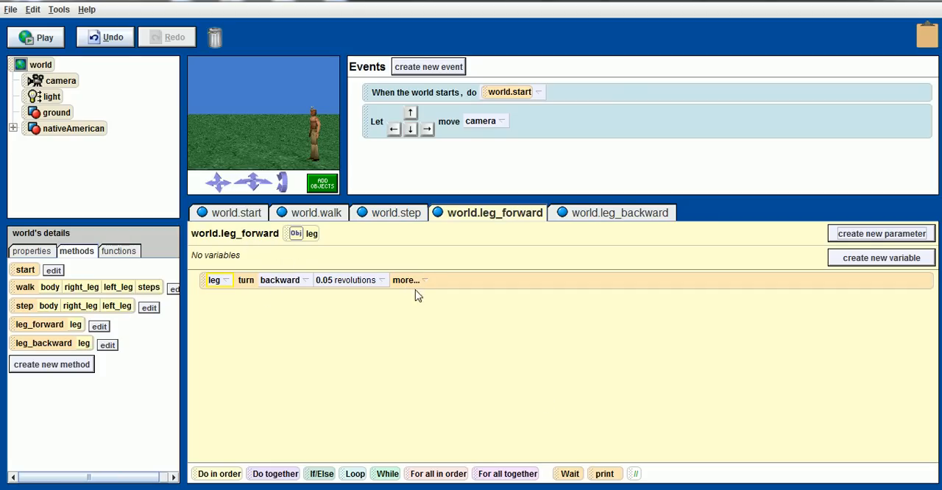
click(407, 279)
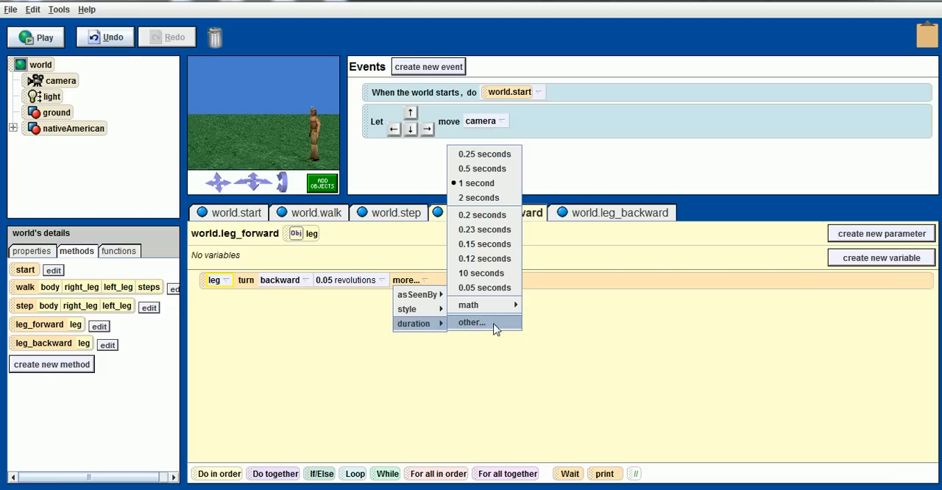
mouse_move(484, 214)
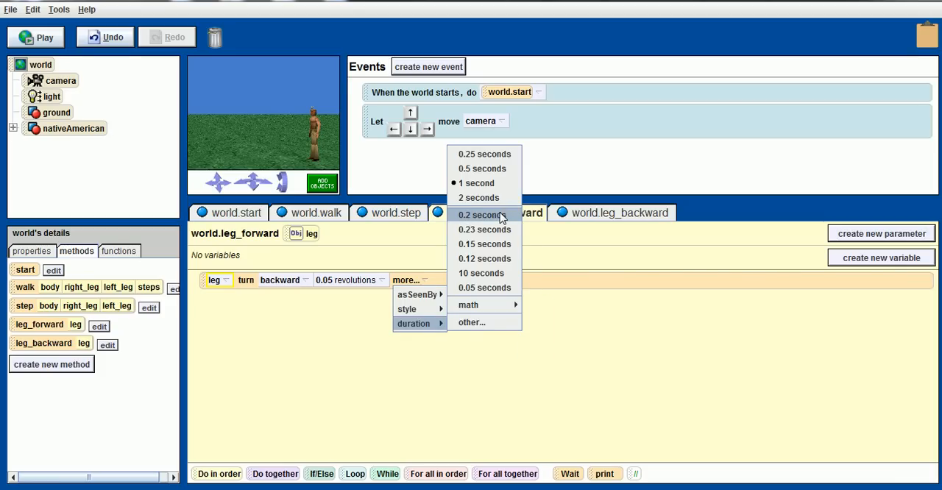
click(484, 214)
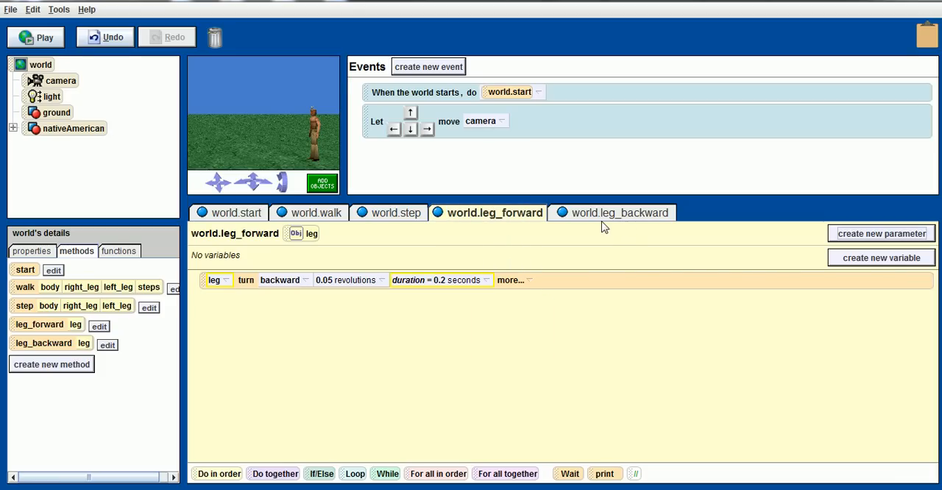
Make leg_backward turn leg forward 0.05 revolutions and set the turn duration
click(620, 213)
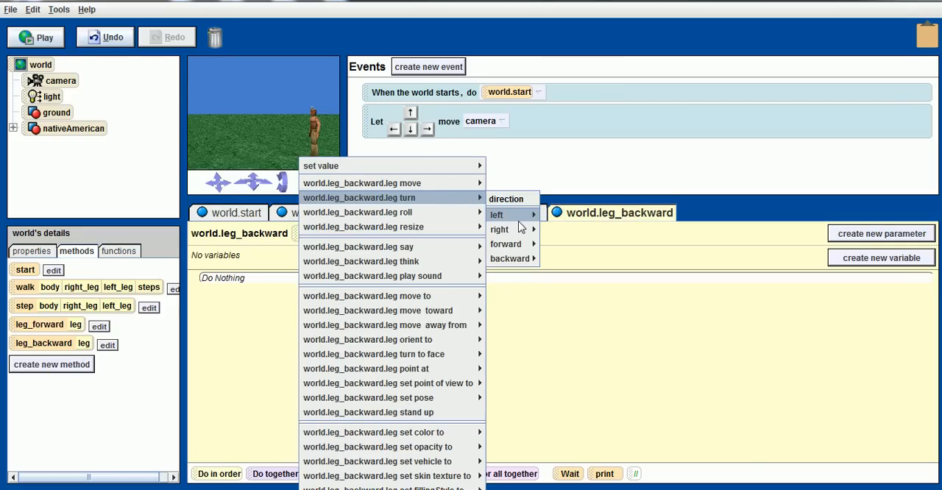
mouse_move(506, 244)
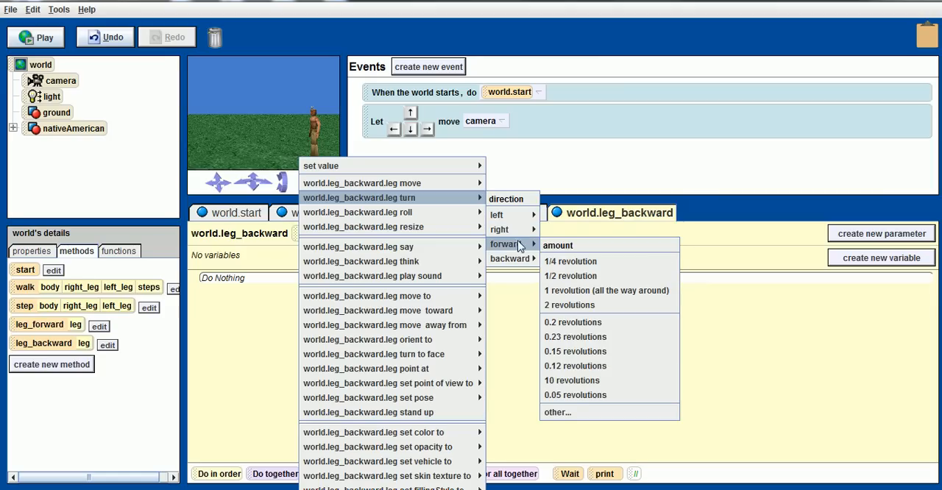
click(576, 395)
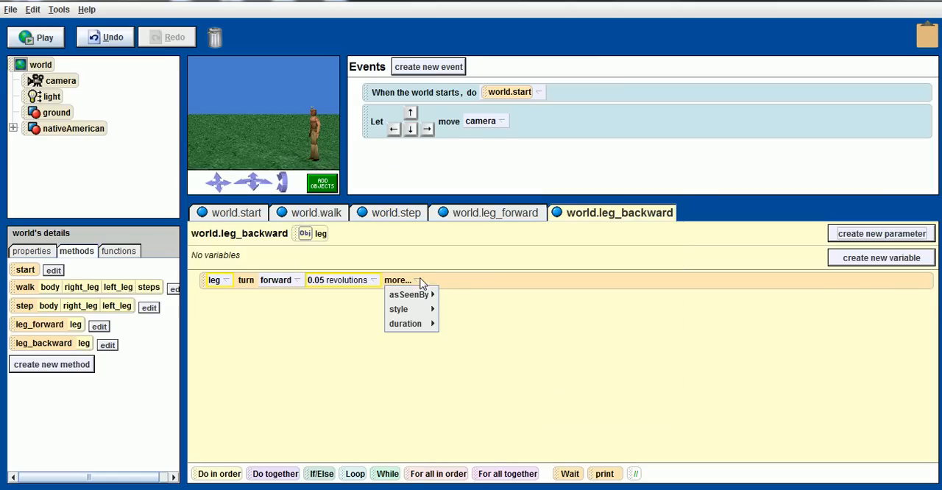
click(405, 324)
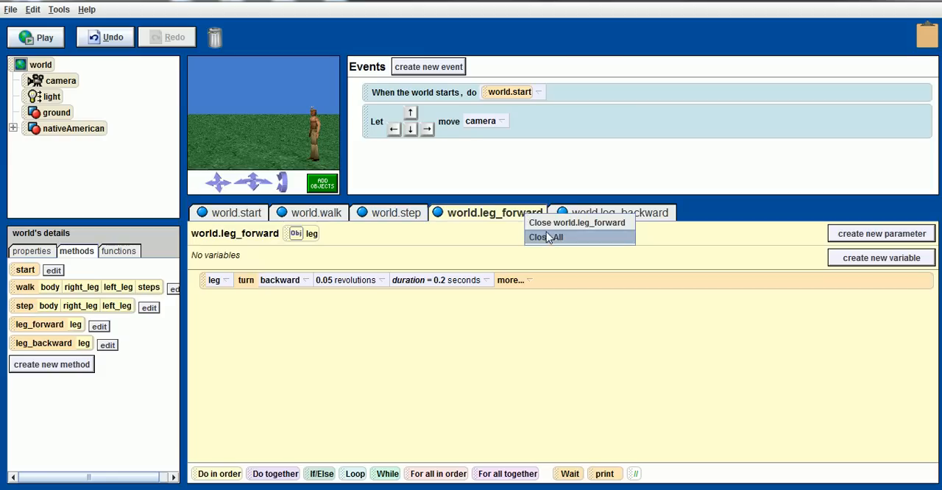
Close all method editors and reopen the step and walk methods
click(548, 237)
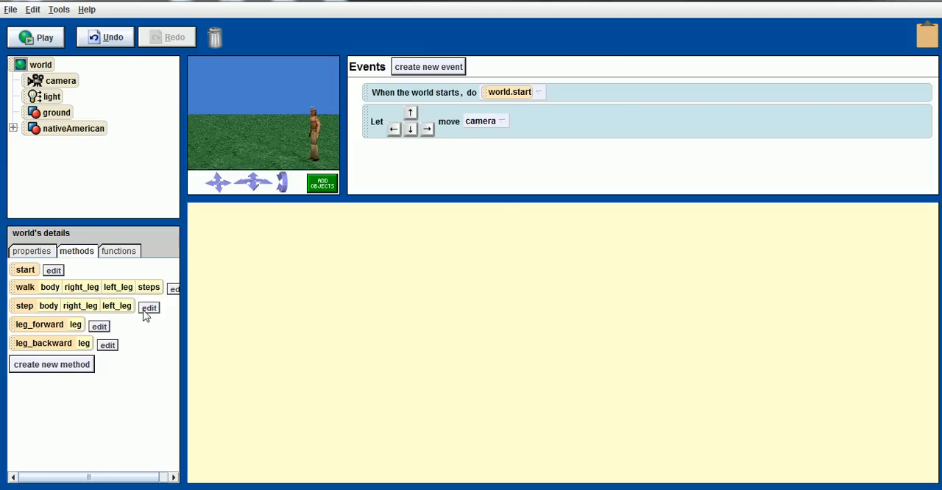
click(174, 289)
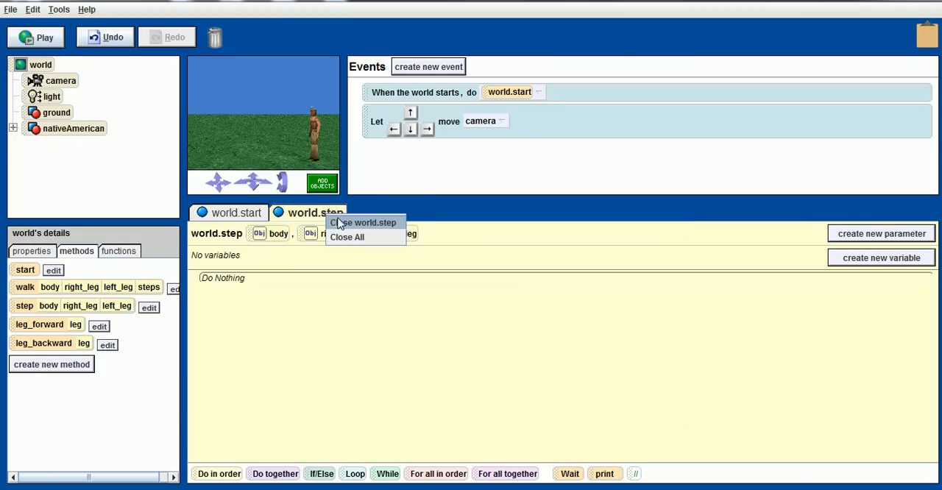
click(362, 222)
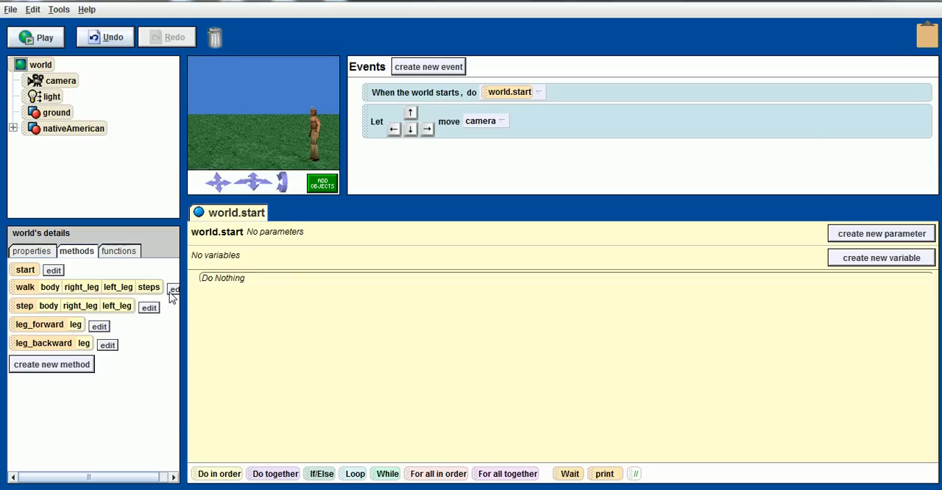
click(148, 307)
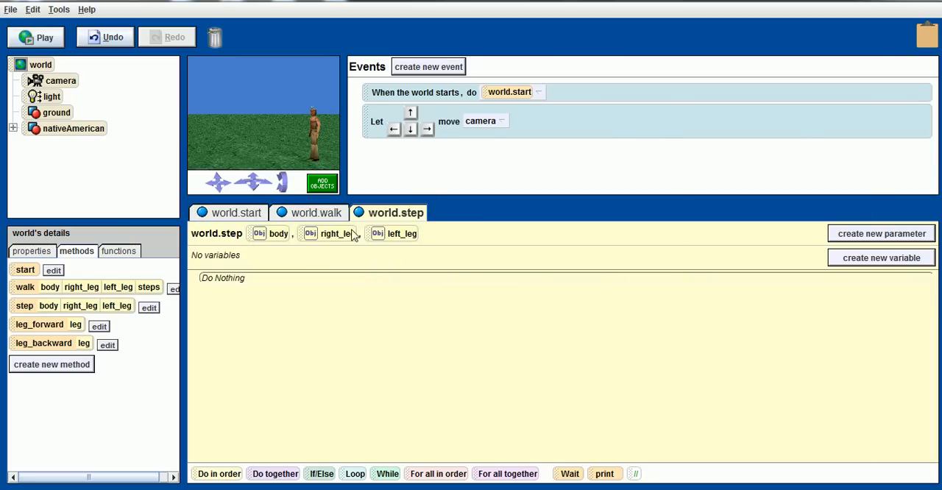
mouse_move(459, 210)
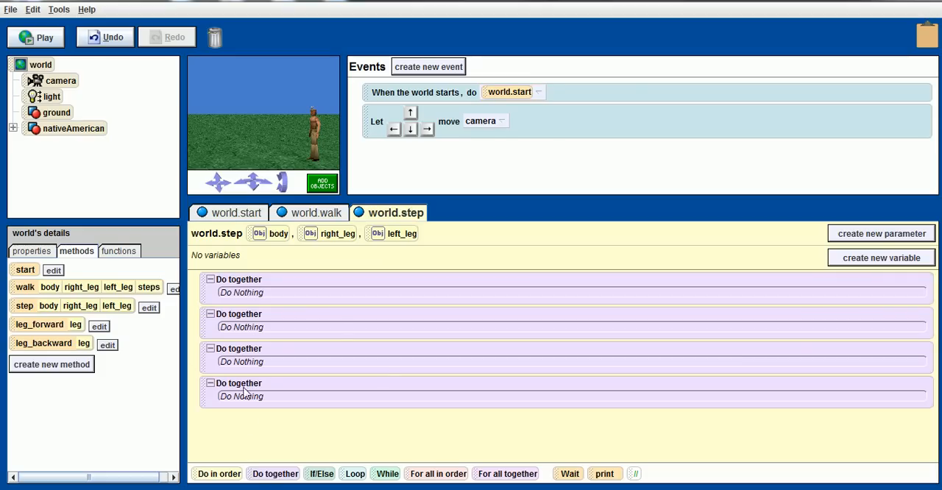
mouse_move(316, 300)
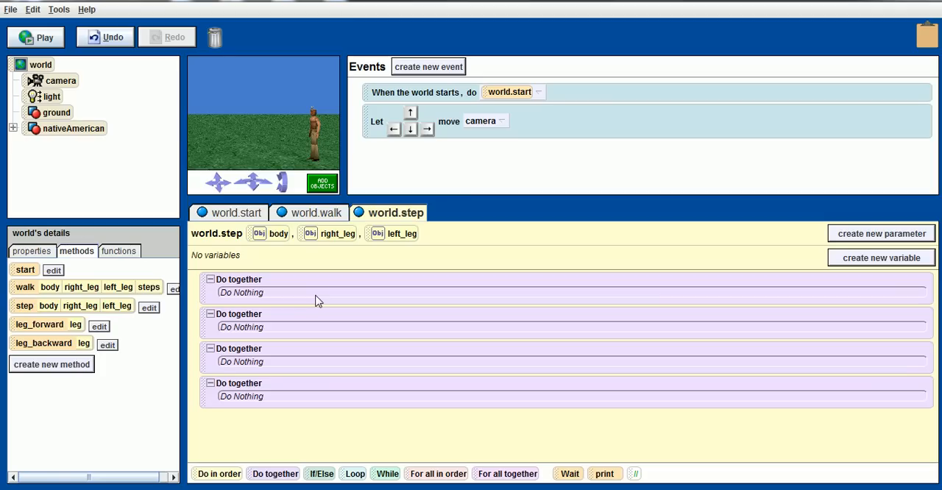
mouse_move(309, 276)
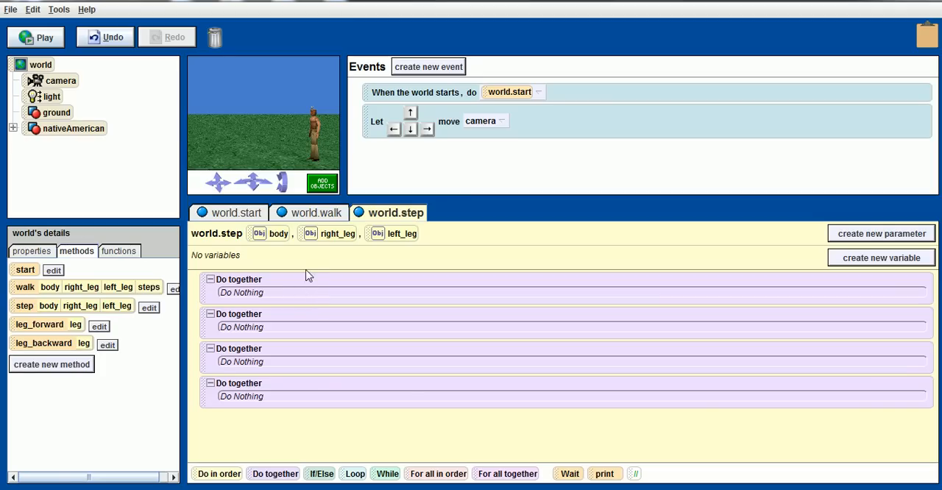
mouse_move(78, 307)
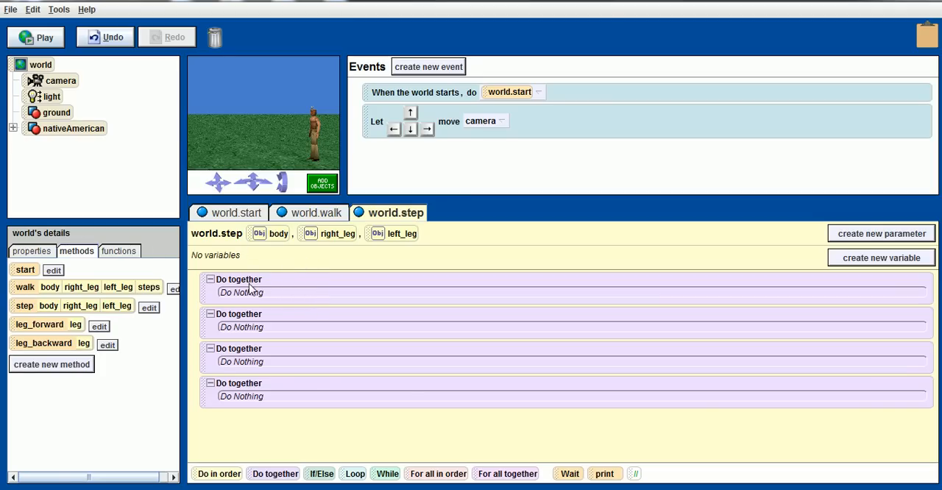
mouse_move(30, 328)
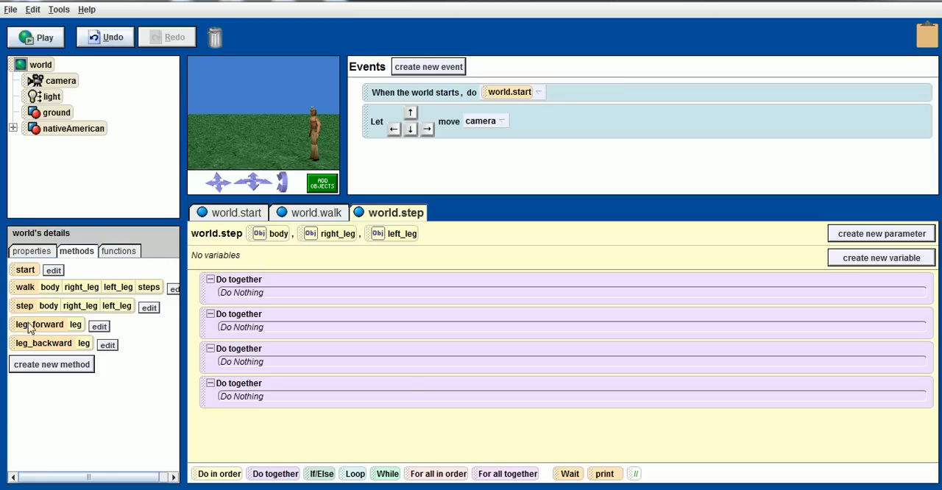
In the first Do together, call leg_forward on right_leg and move body forward 0.2 meters
click(241, 292)
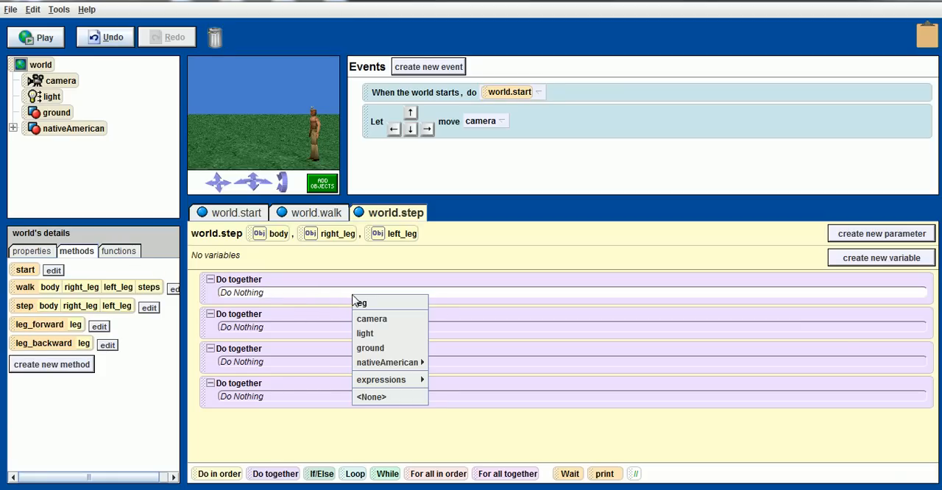
mouse_move(391, 380)
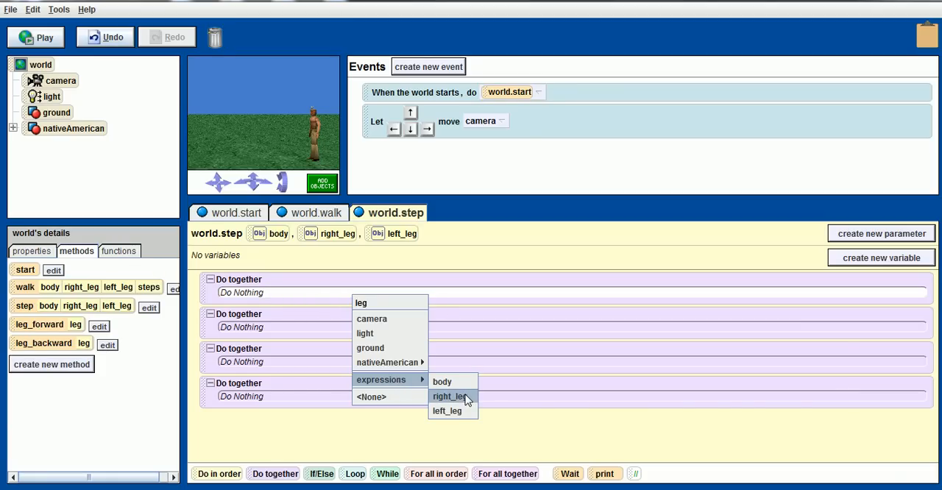
click(450, 396)
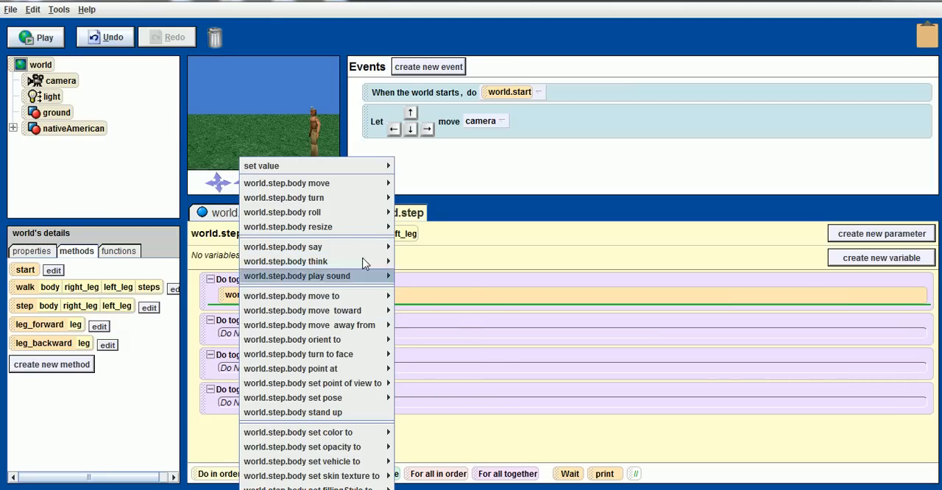
mouse_move(347, 247)
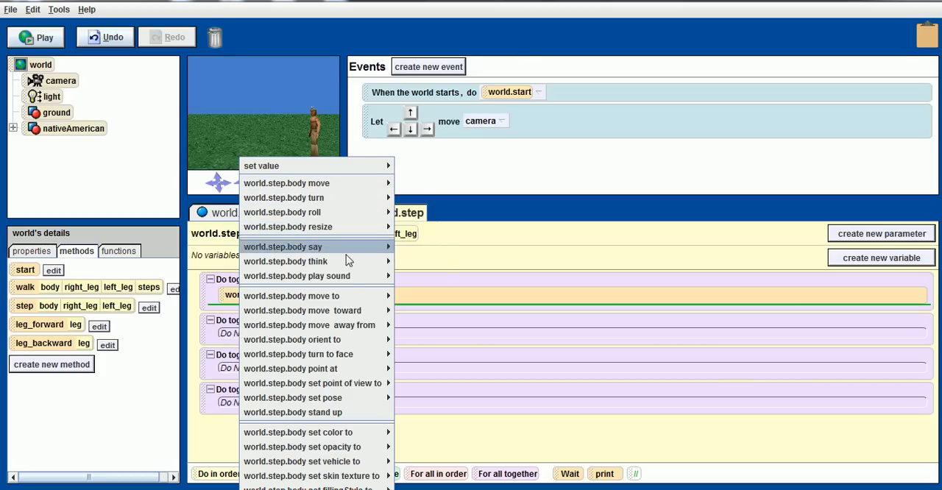
mouse_move(361, 295)
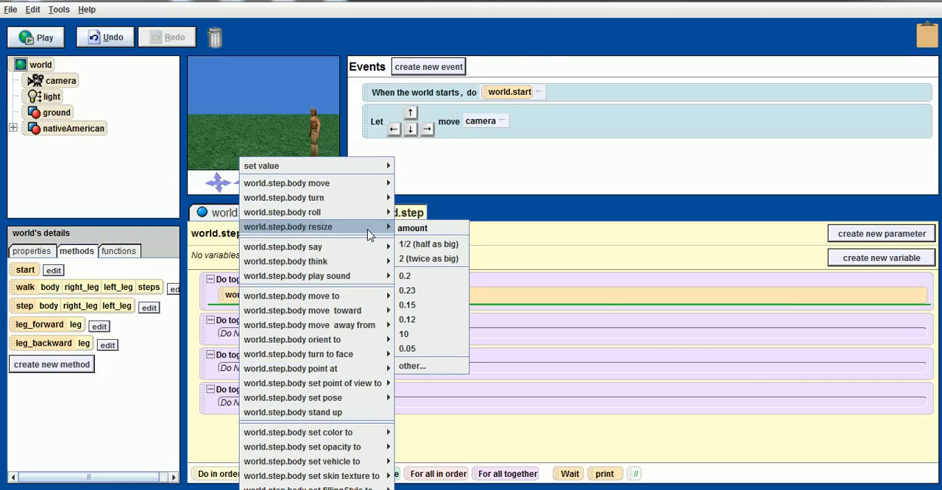
mouse_move(287, 183)
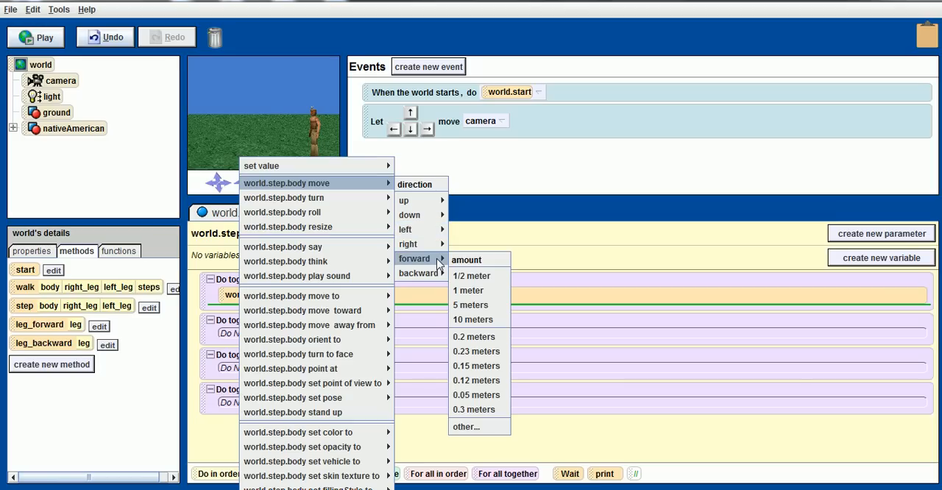
mouse_move(476, 395)
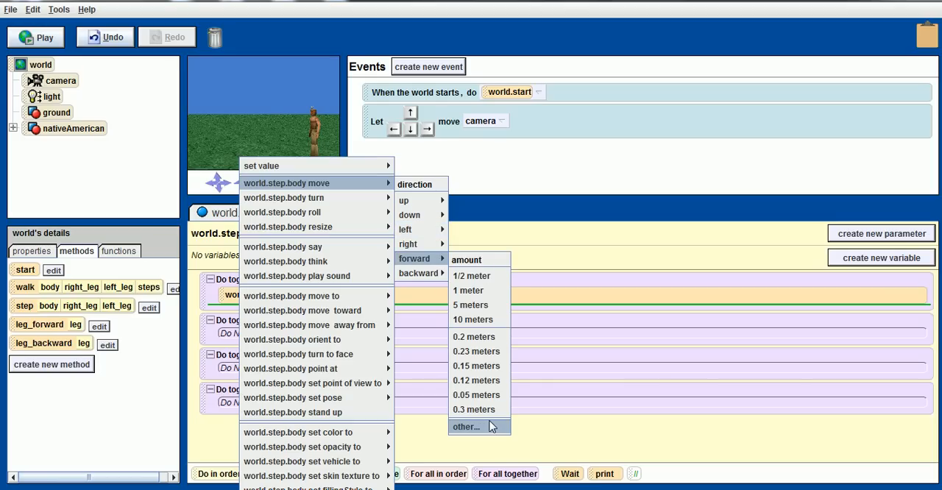
mouse_move(513, 320)
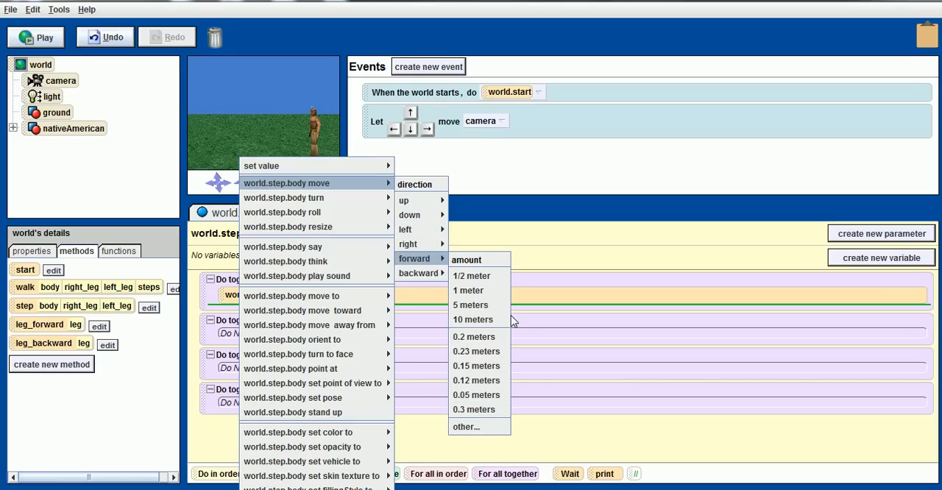
mouse_move(482, 339)
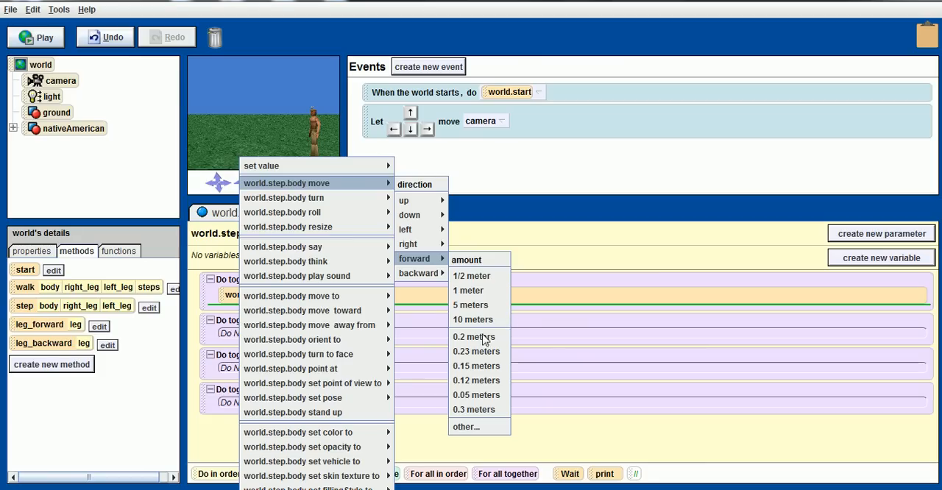
click(474, 337)
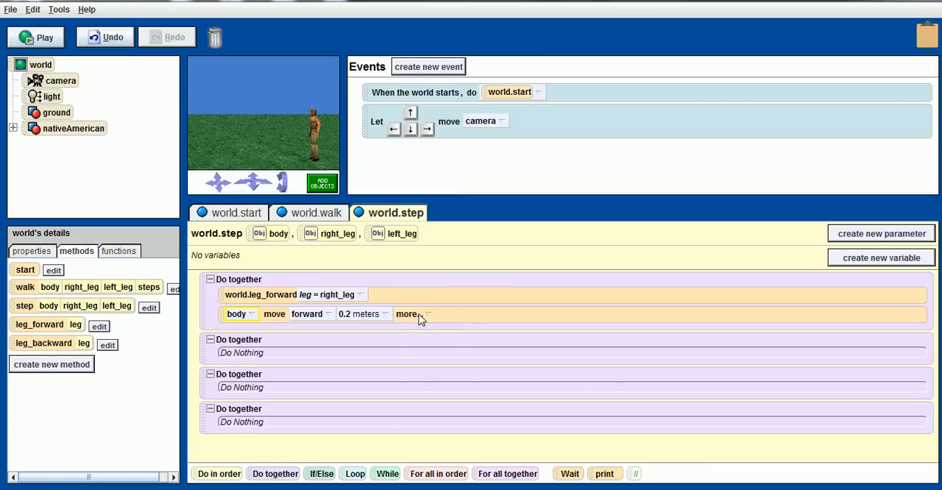
click(410, 314)
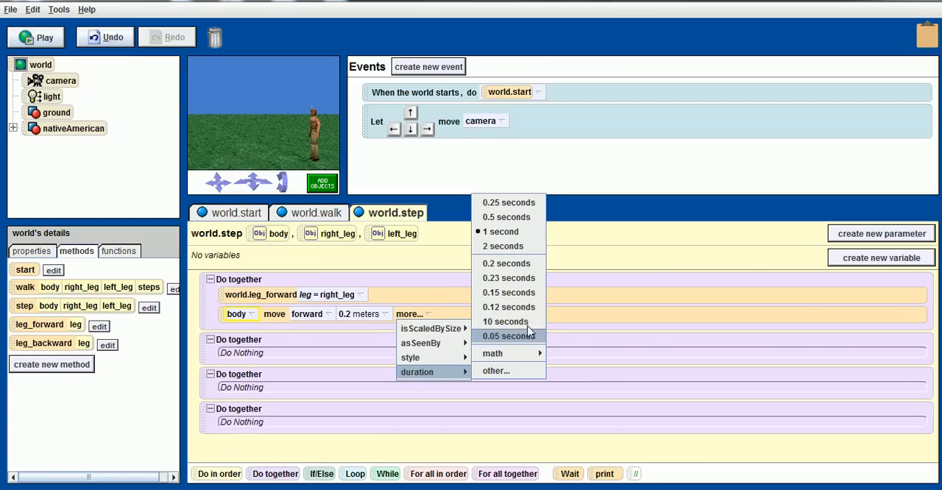
click(506, 263)
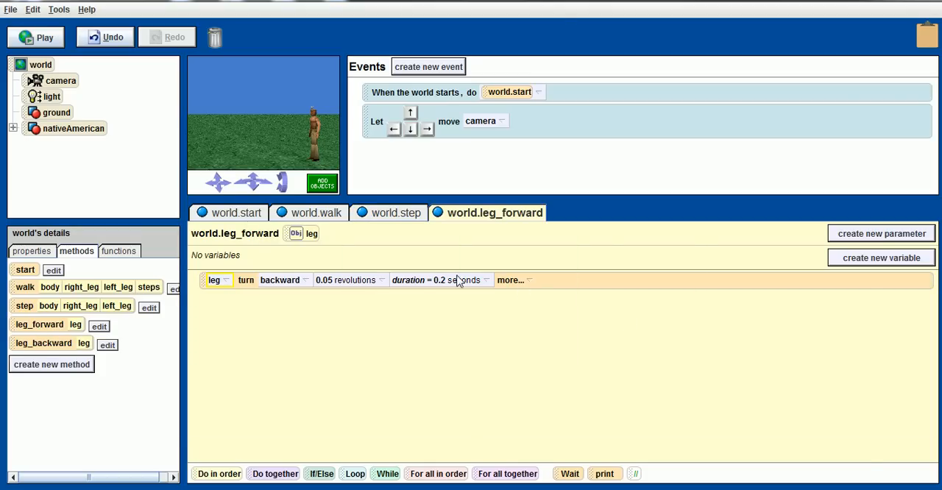
mouse_move(110, 344)
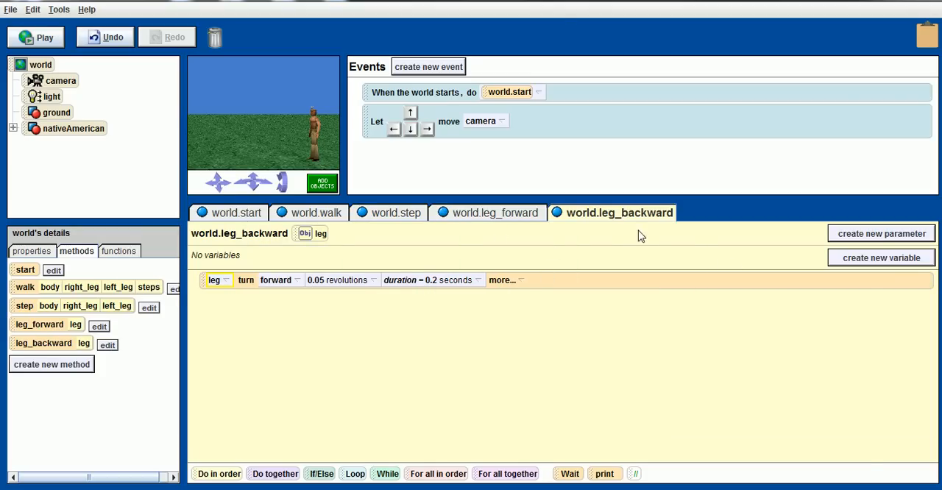
right_click(488, 212)
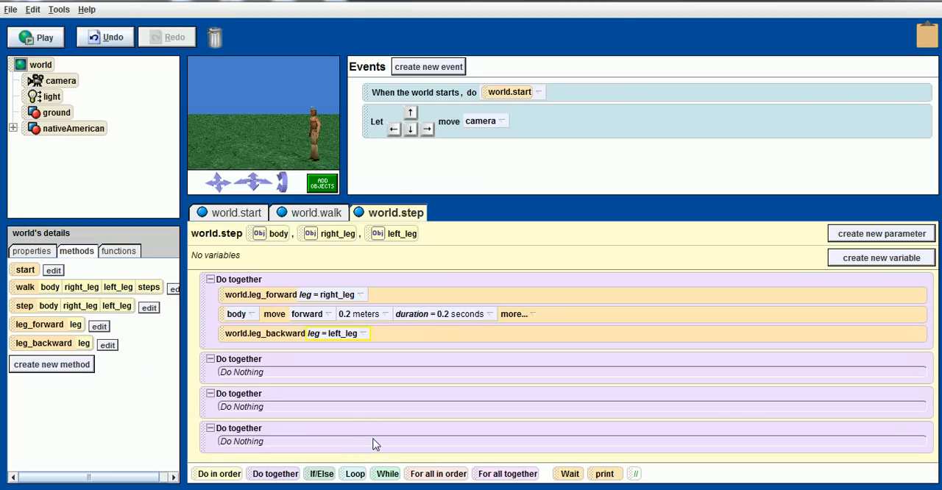
mouse_move(254, 374)
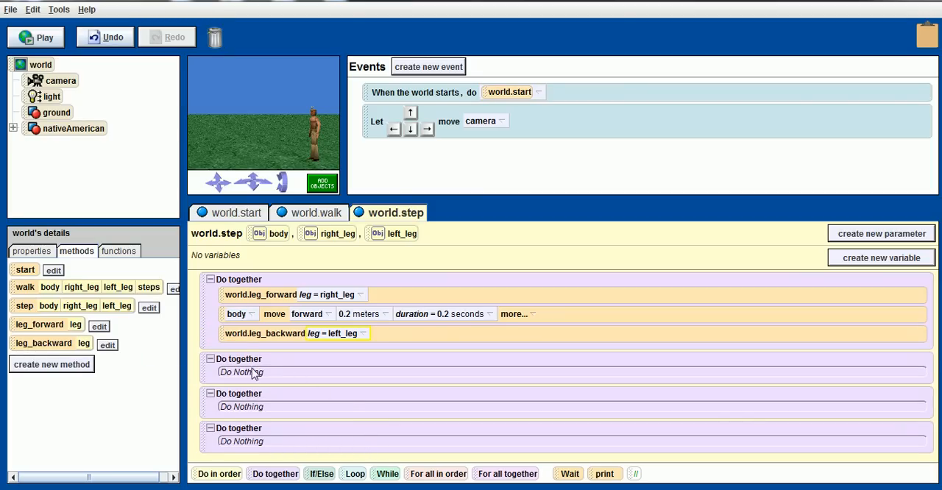
mouse_move(250, 378)
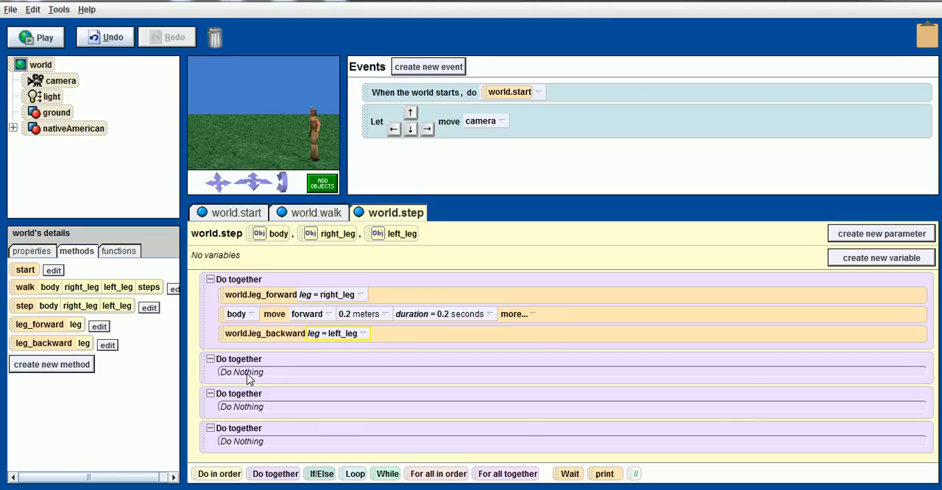
mouse_move(245, 375)
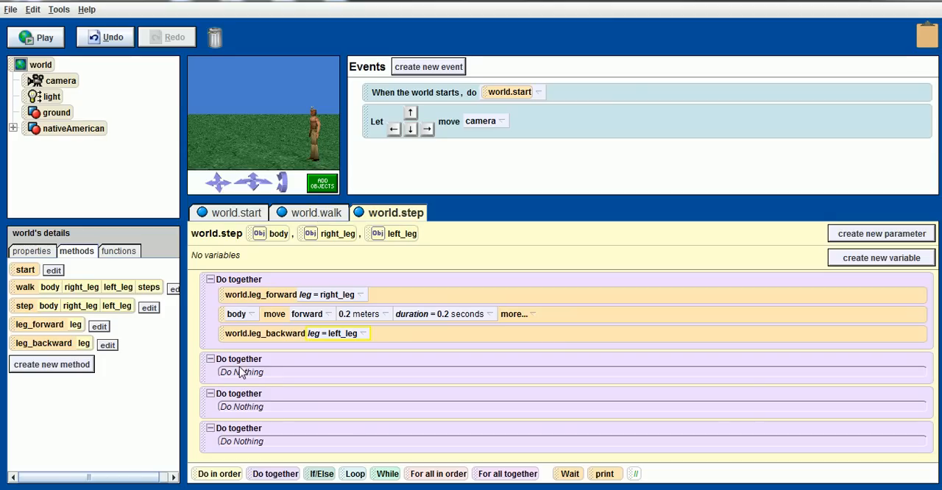
mouse_move(51, 366)
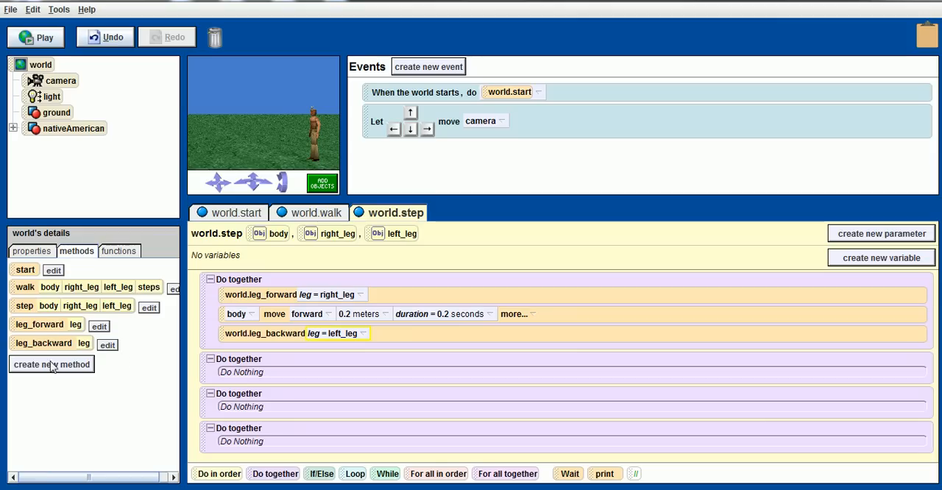
mouse_move(25, 344)
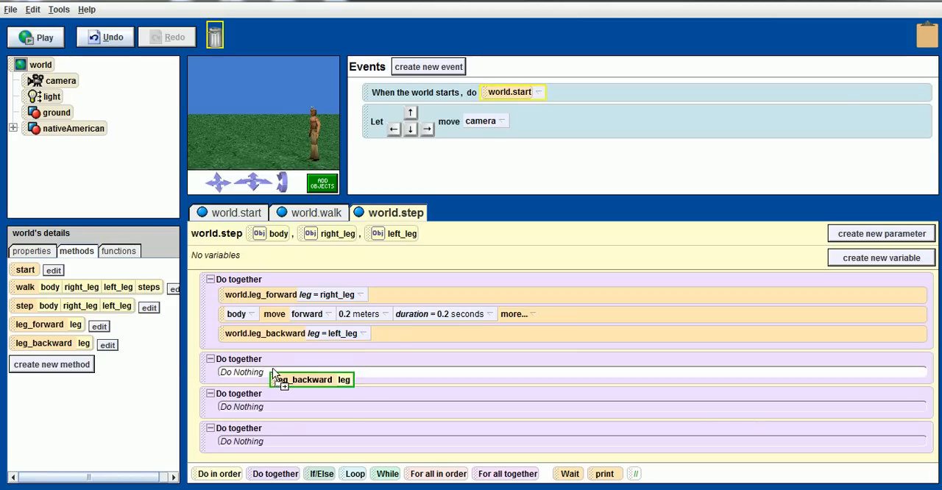
Add a leg_backward call and a 0.2-meter forward body move to the second Do together
click(317, 379)
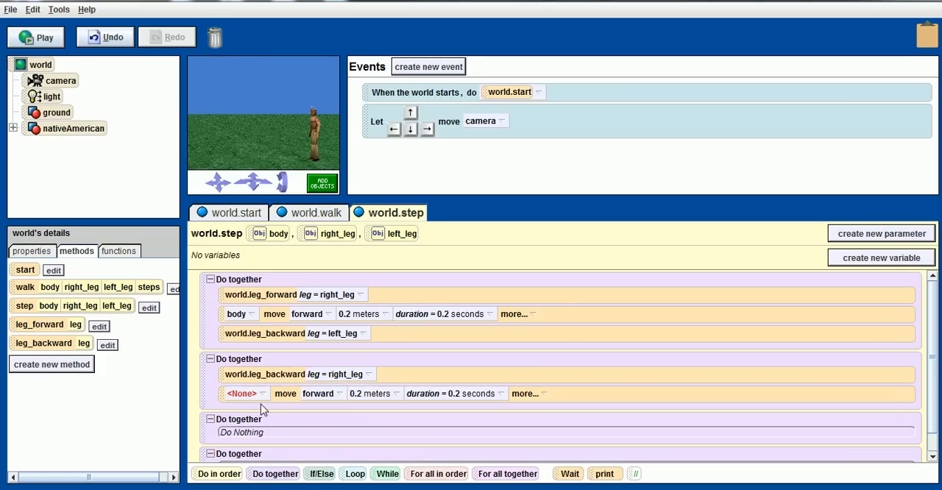
click(243, 393)
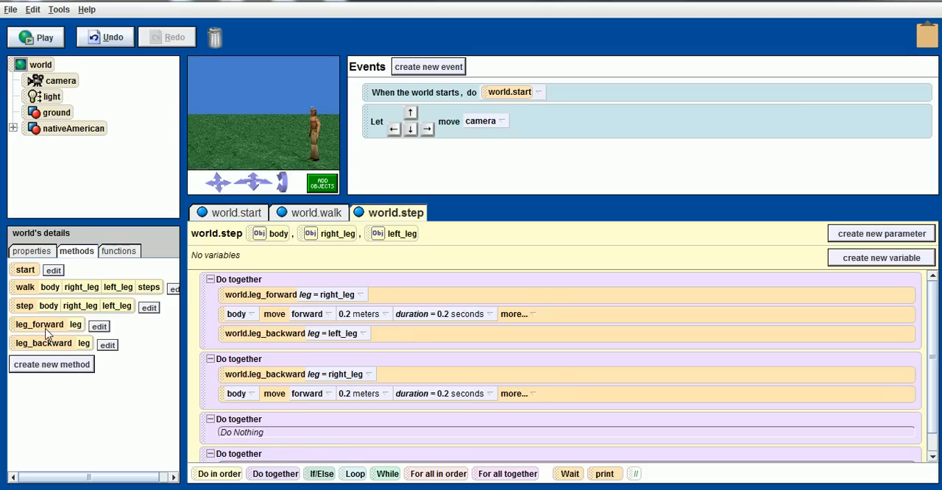
mouse_move(12, 331)
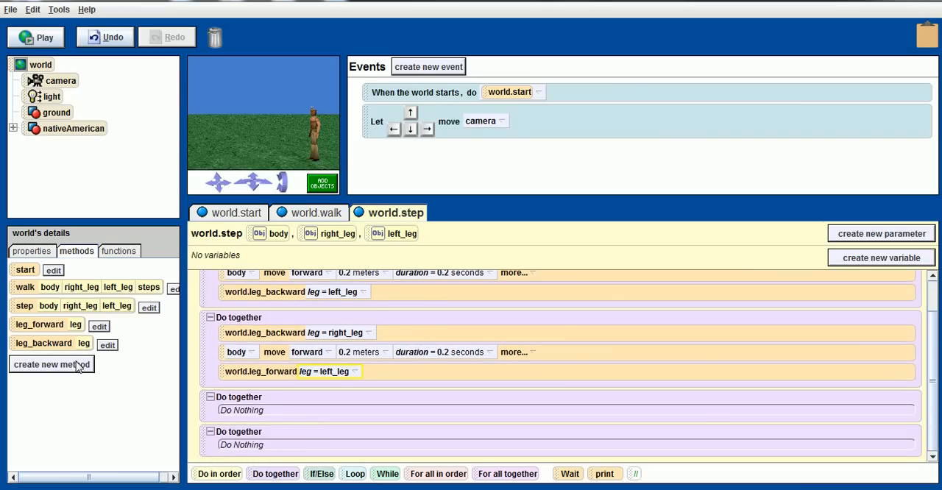
mouse_move(51, 364)
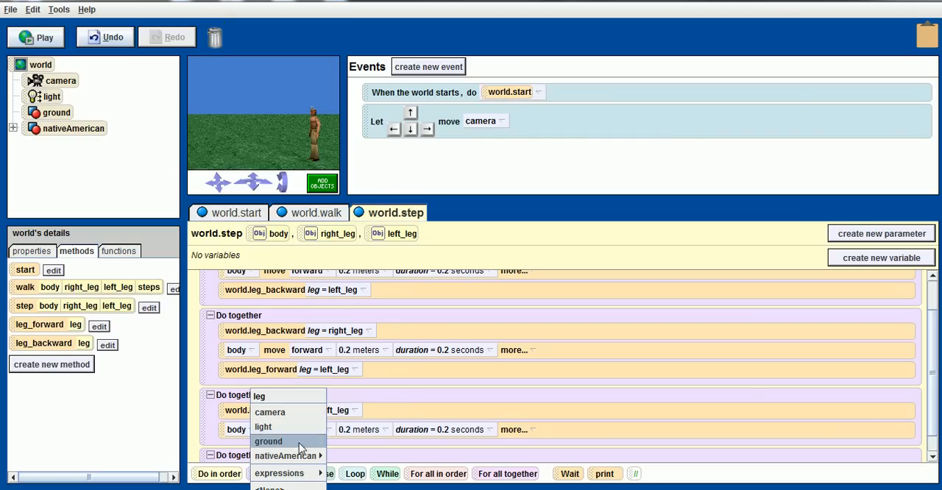
mouse_move(288, 456)
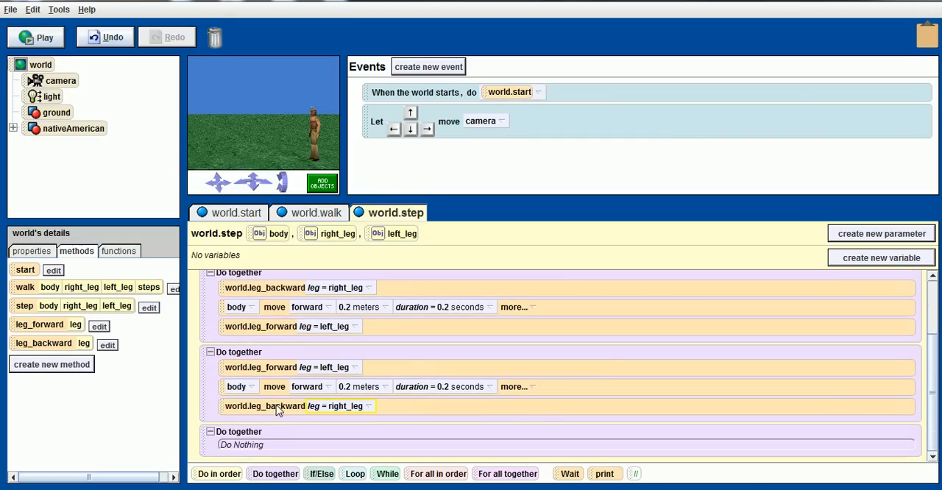
mouse_move(182, 392)
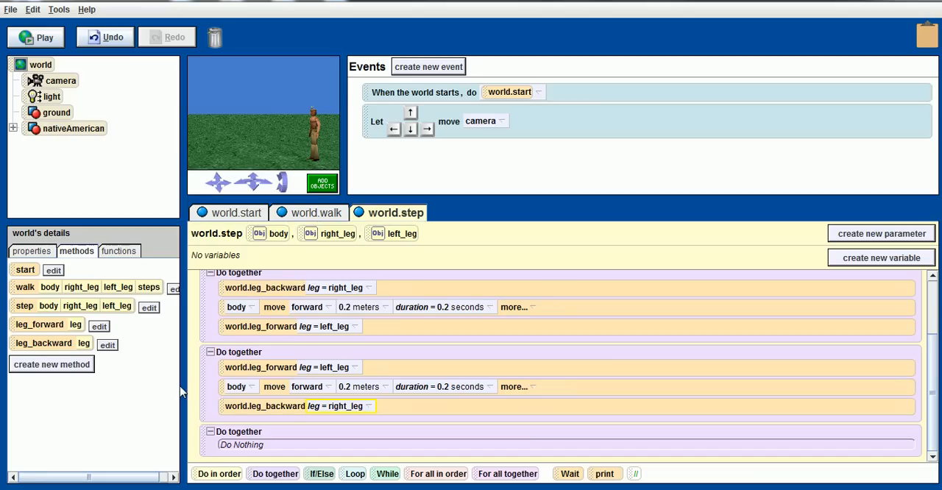
mouse_move(27, 339)
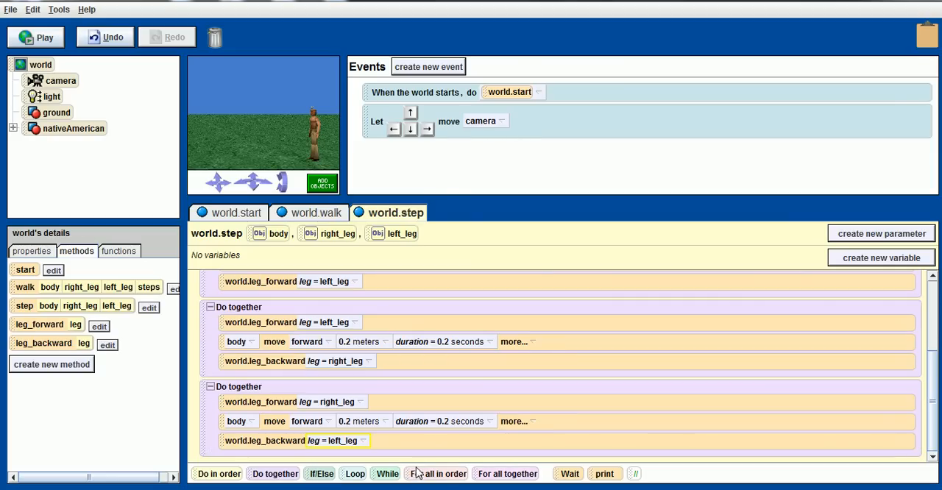
Close the finished world.step editor from its tab's right-click menu
right_click(396, 213)
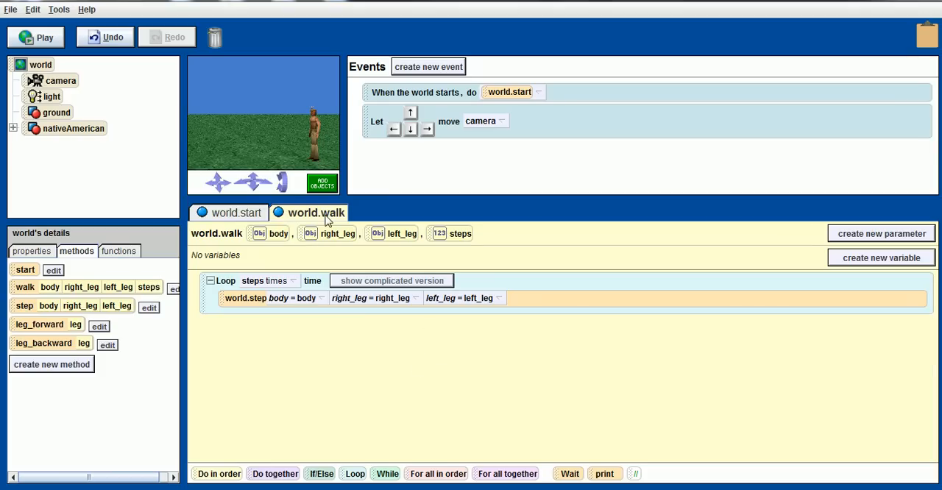
Call world.walk with nativeAmerican and its legs for 10 steps, then play the world
click(236, 212)
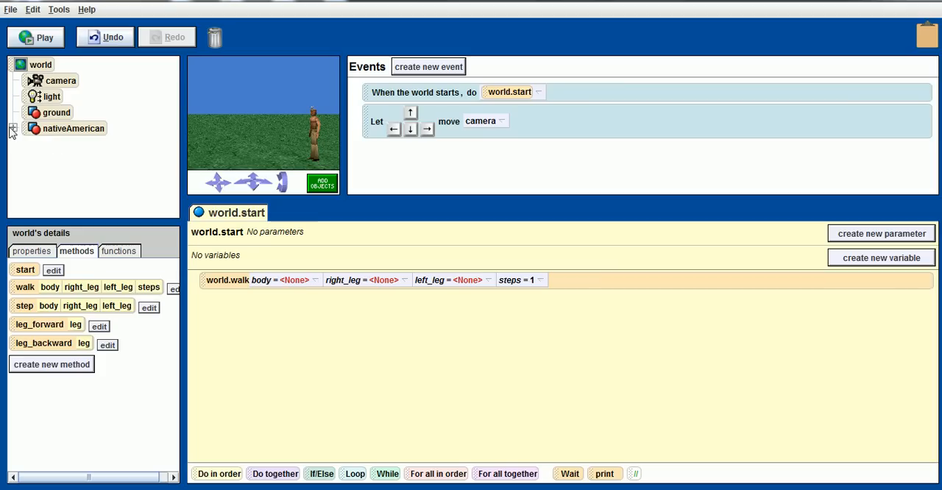
click(13, 128)
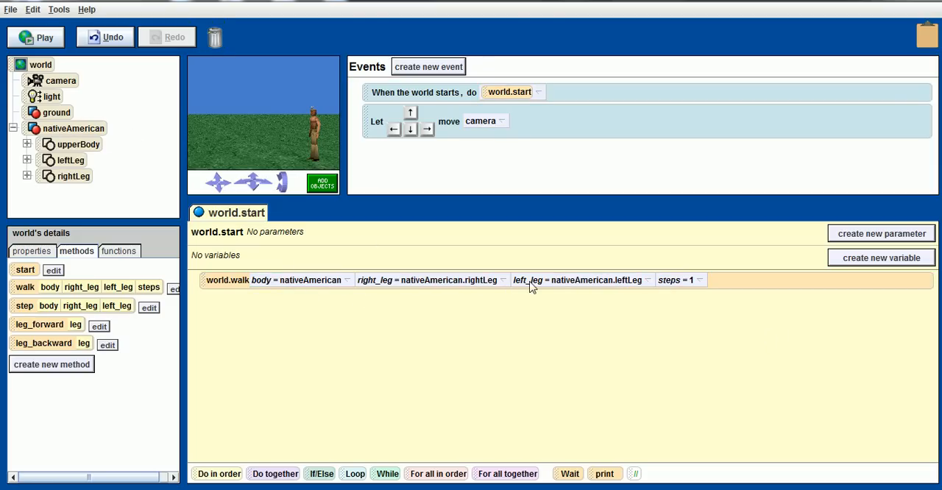
click(692, 280)
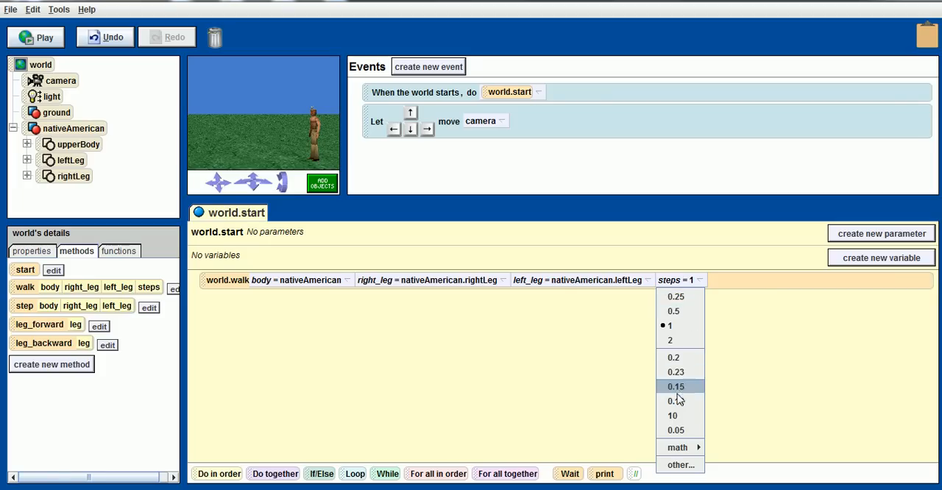
click(672, 416)
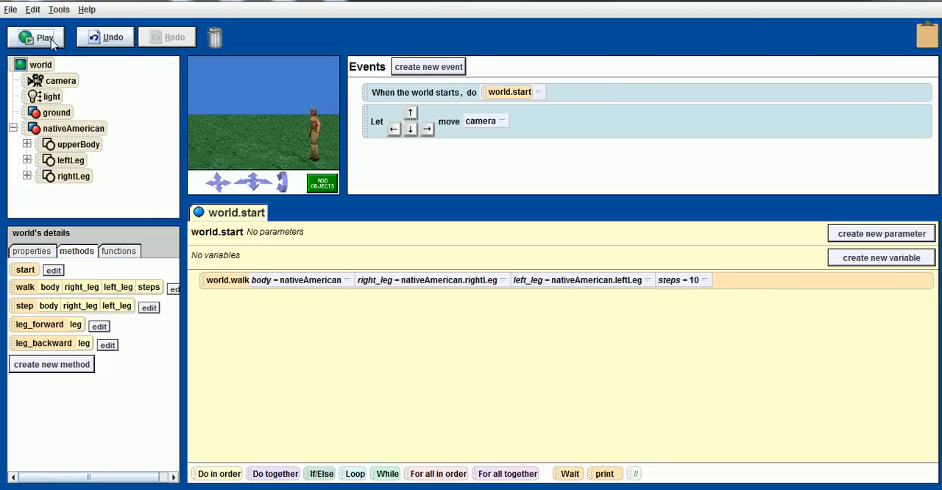
click(36, 37)
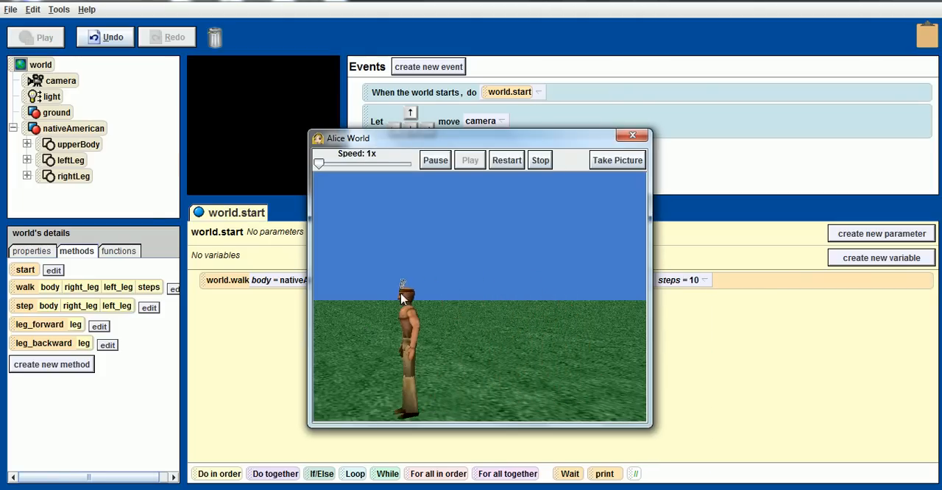
Stop the running world and close the Alice World play window
click(539, 160)
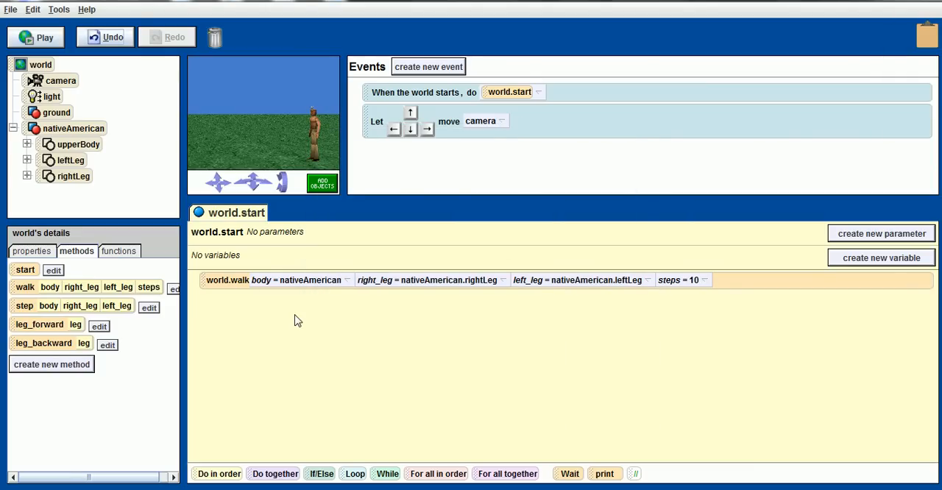
mouse_move(89, 85)
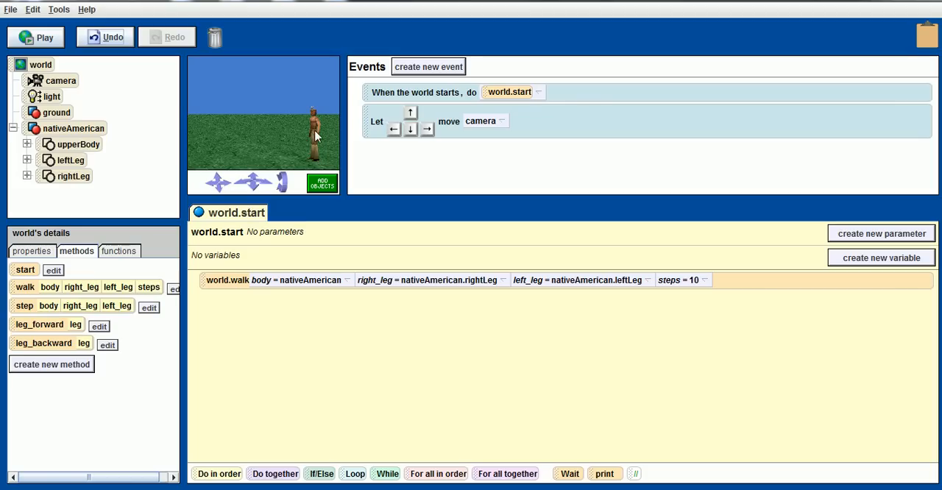
mouse_move(309, 131)
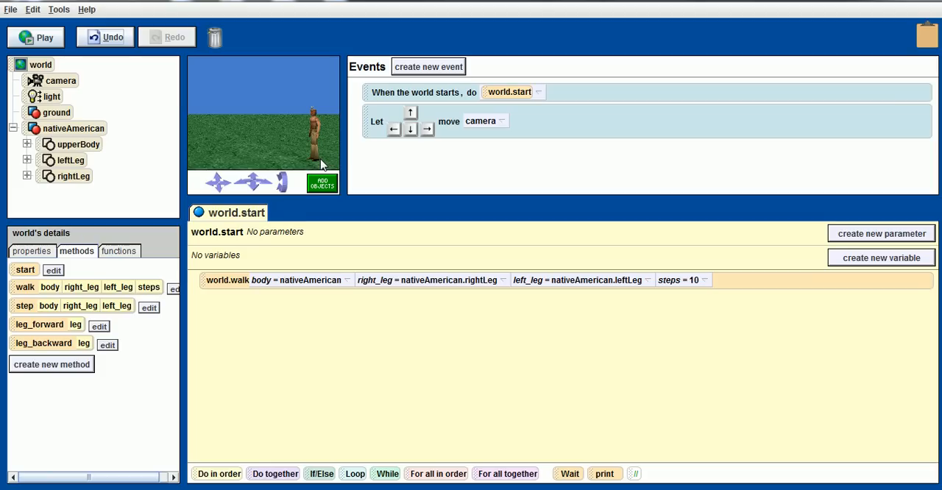
mouse_move(318, 164)
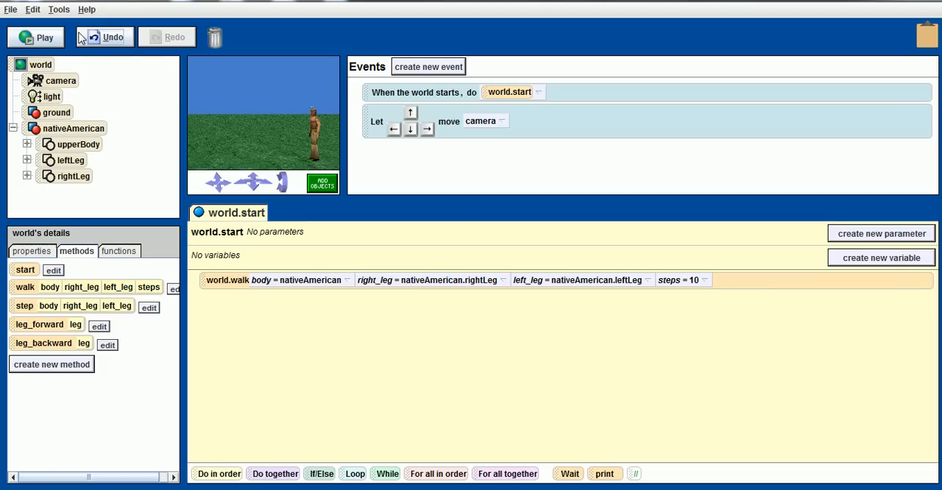
mouse_move(104, 36)
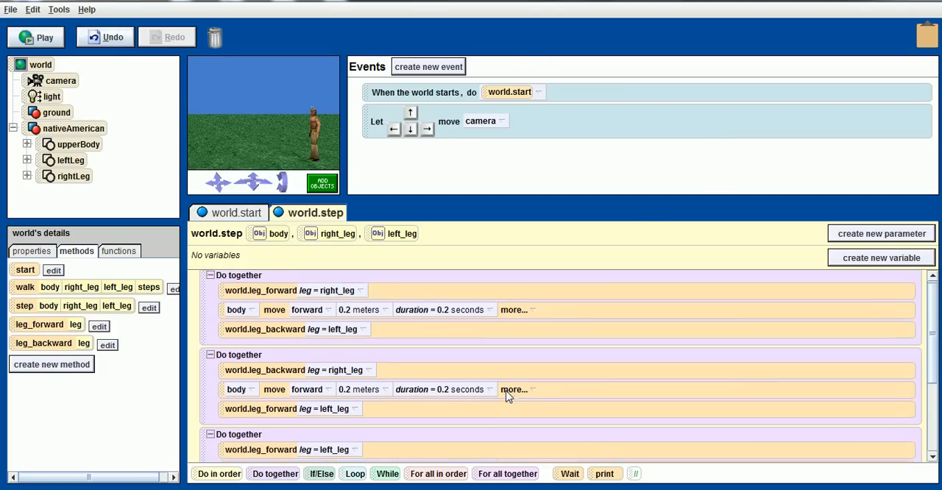
Inspect the leg_backward method, then return to the world.step editor
scroll(down, 3)
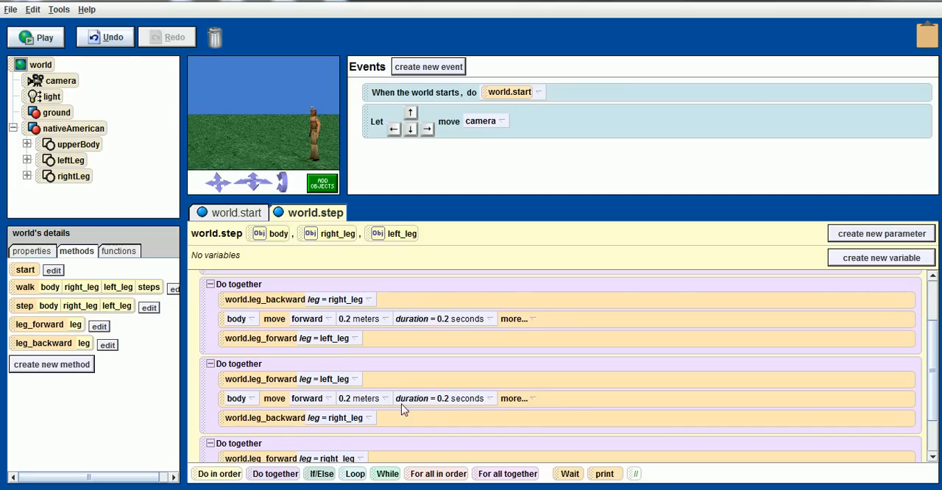
mouse_move(258, 394)
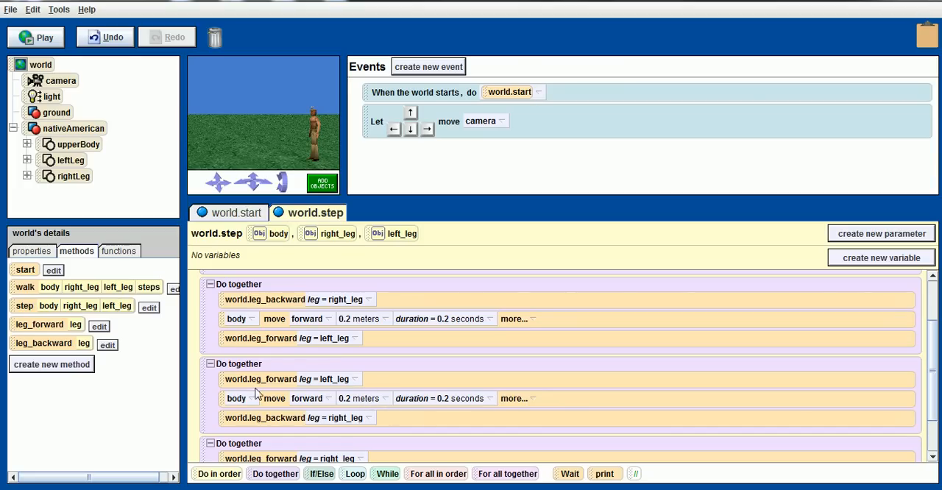
click(107, 344)
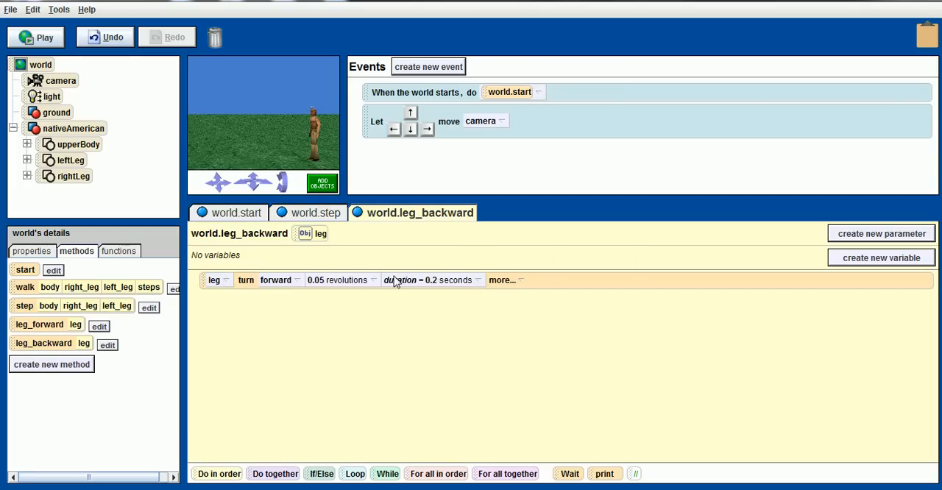
click(315, 213)
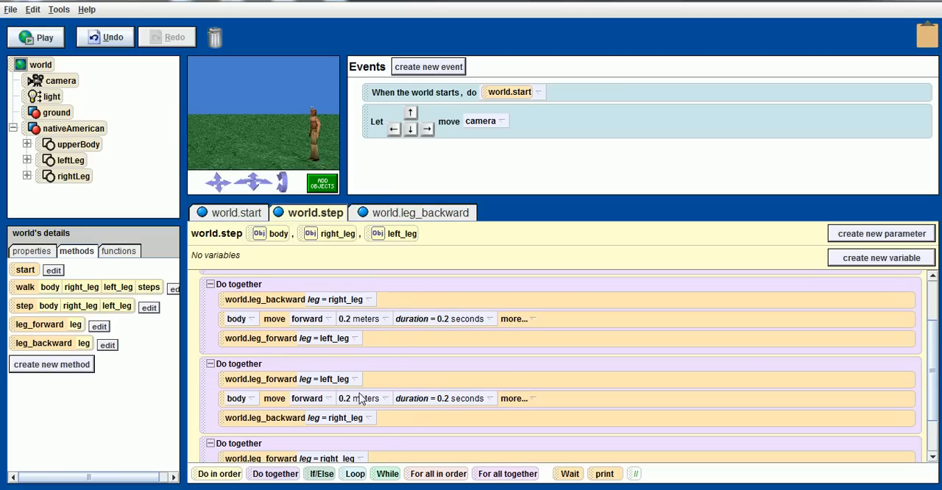
Scroll through world.step's blocks and play the world again
scroll(down, 3)
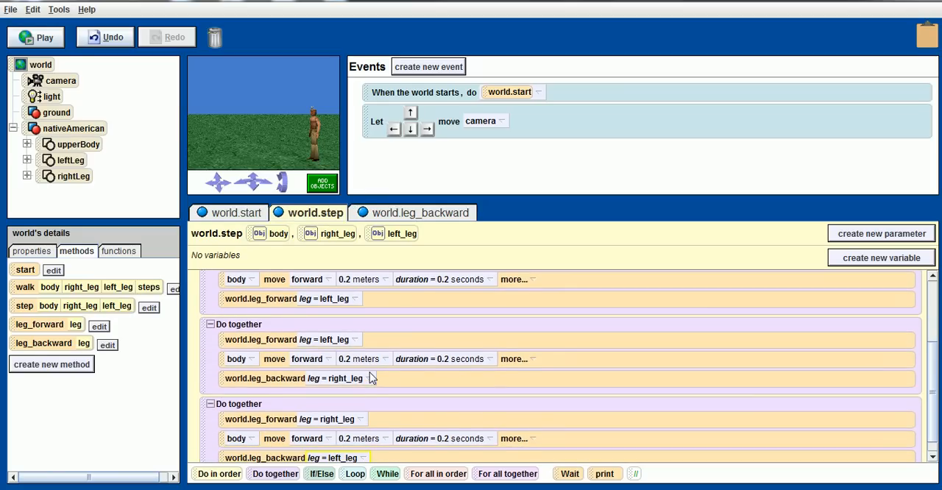
scroll(down, 3)
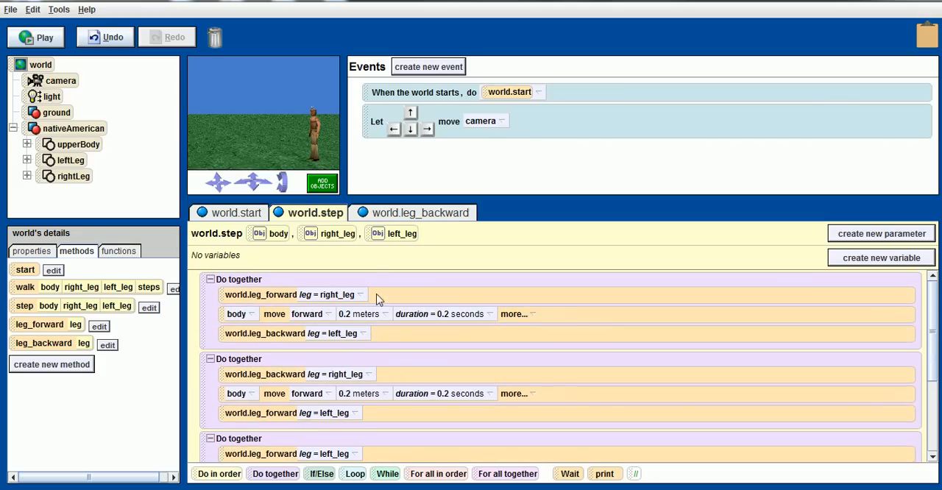
mouse_move(424, 338)
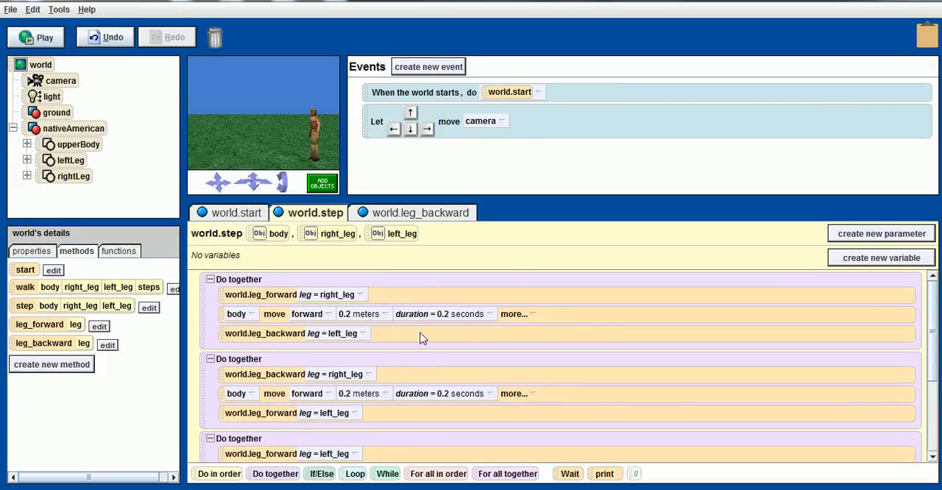
click(36, 37)
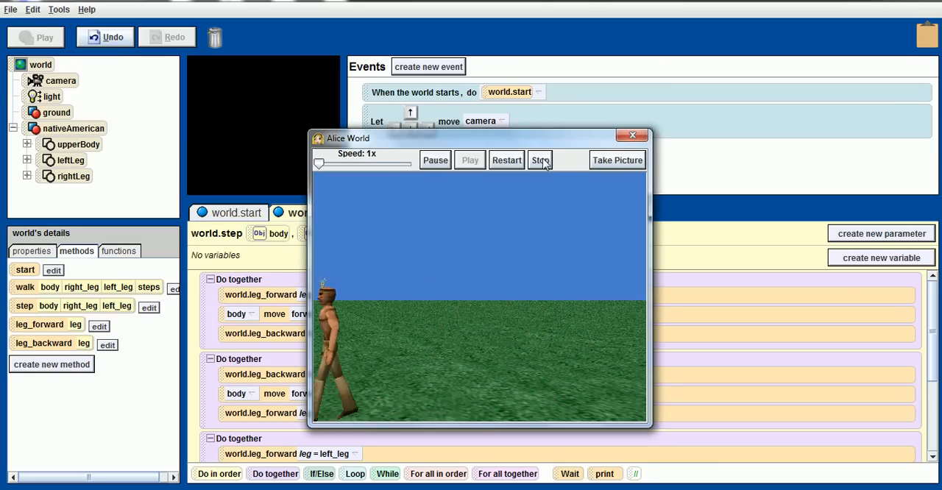
Stop the walking playback, returning to the world.step editor
click(540, 159)
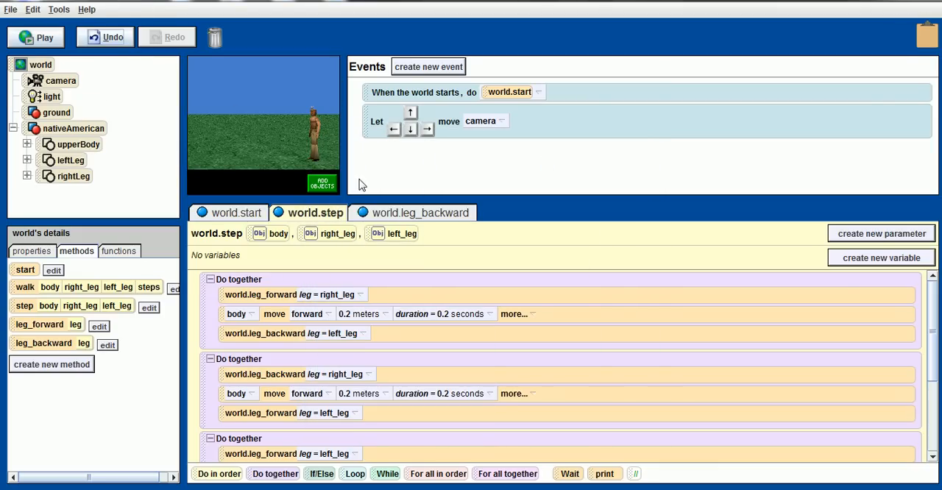